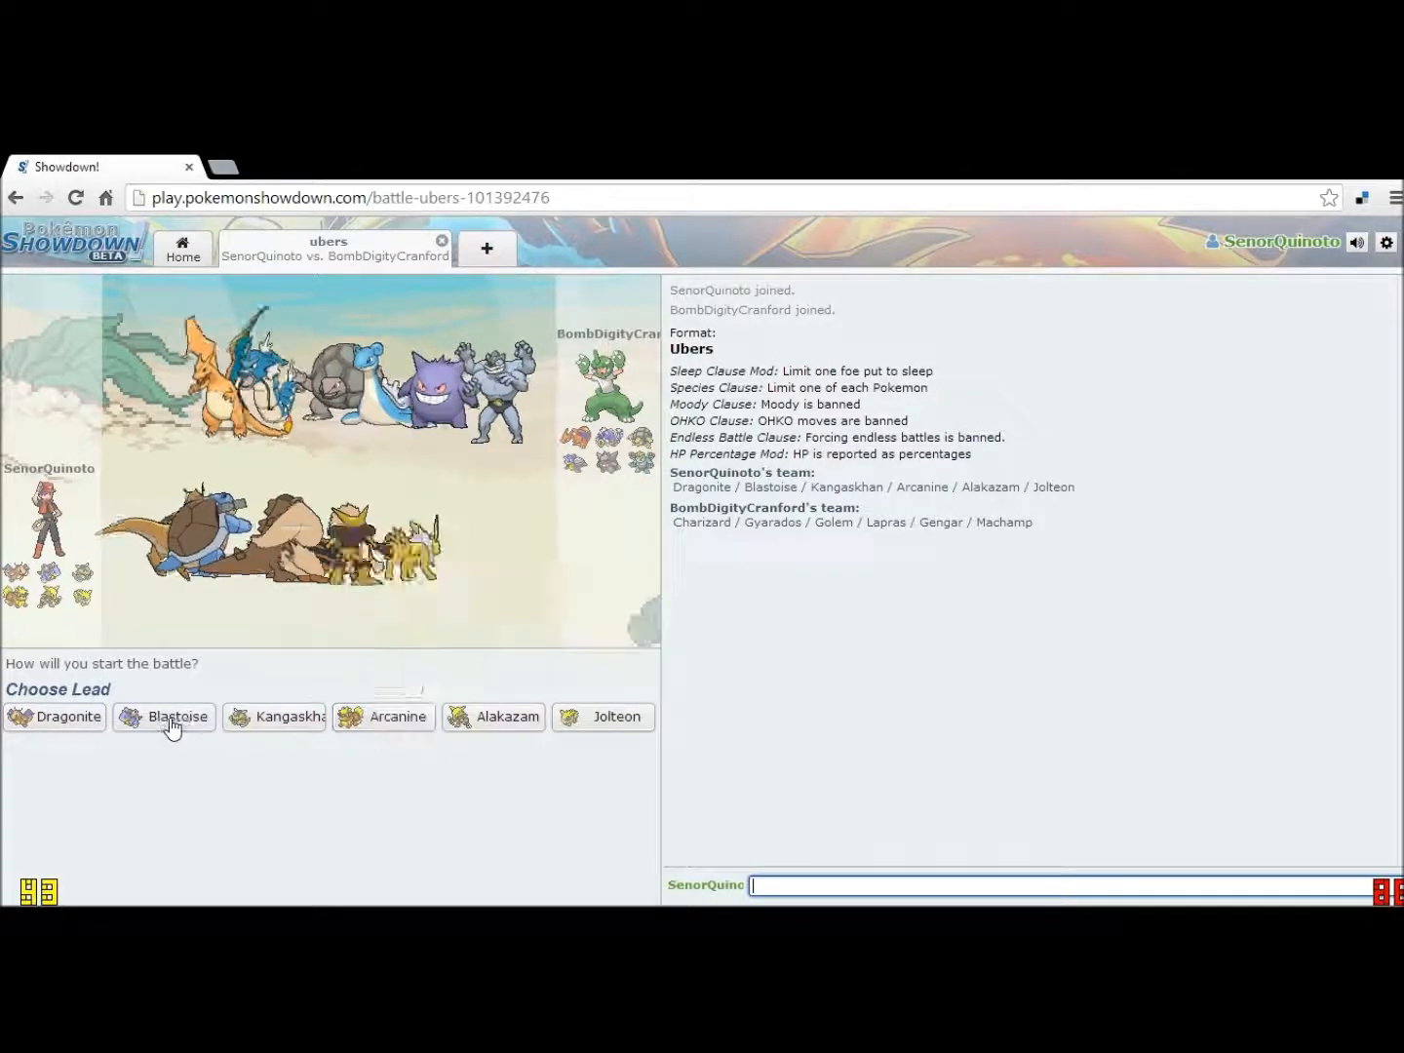
mouse_move(484, 737)
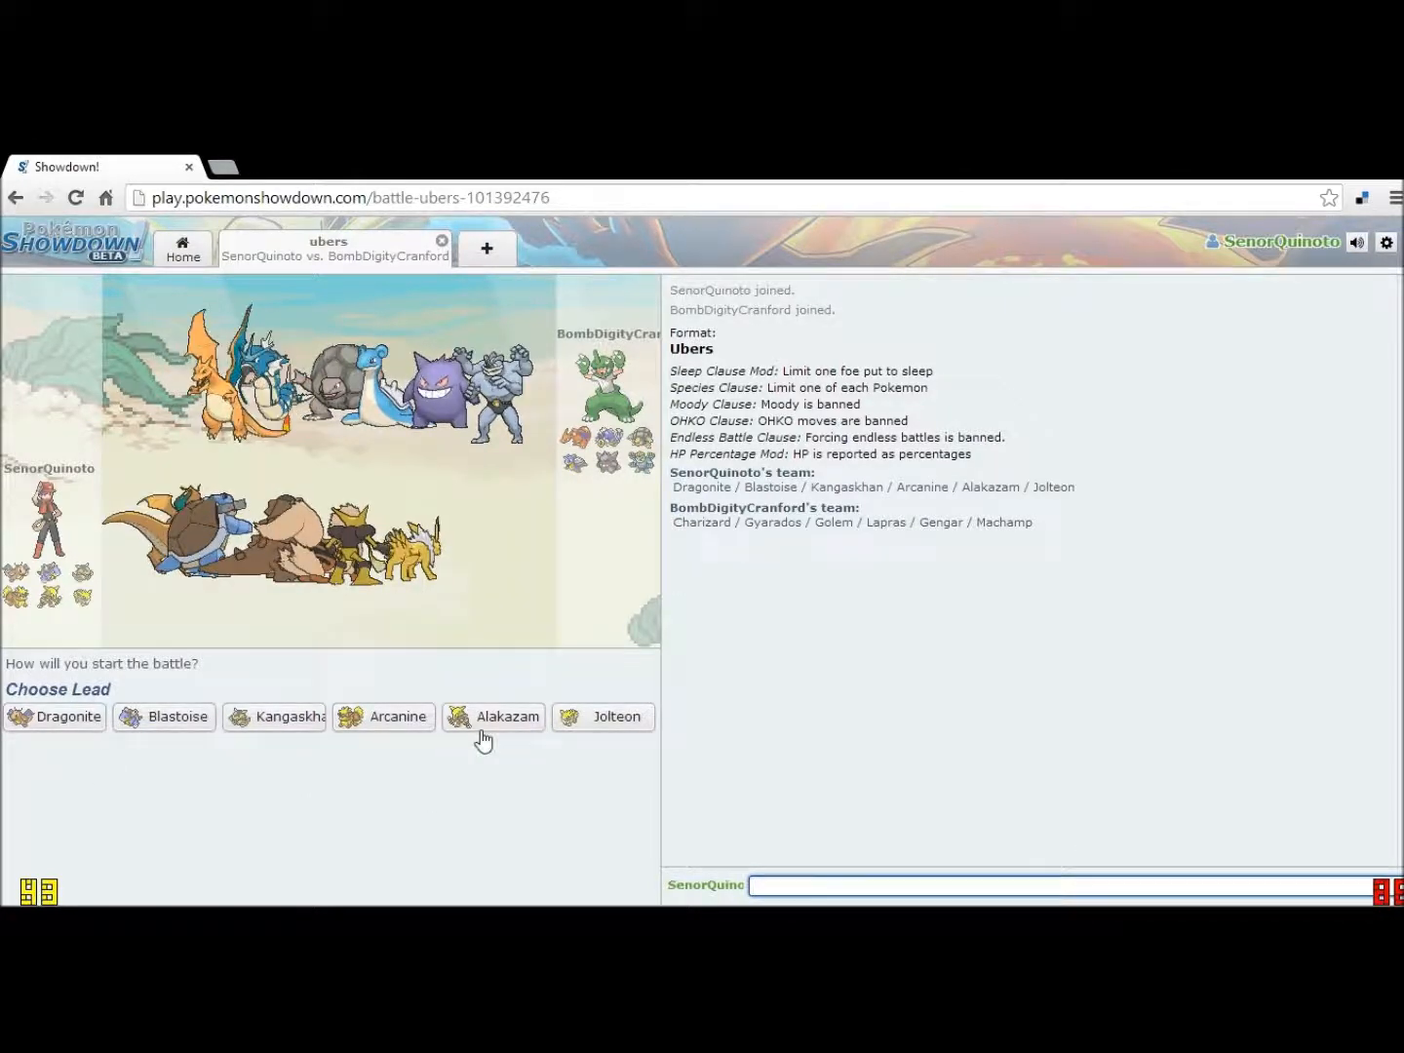
mouse_move(507, 718)
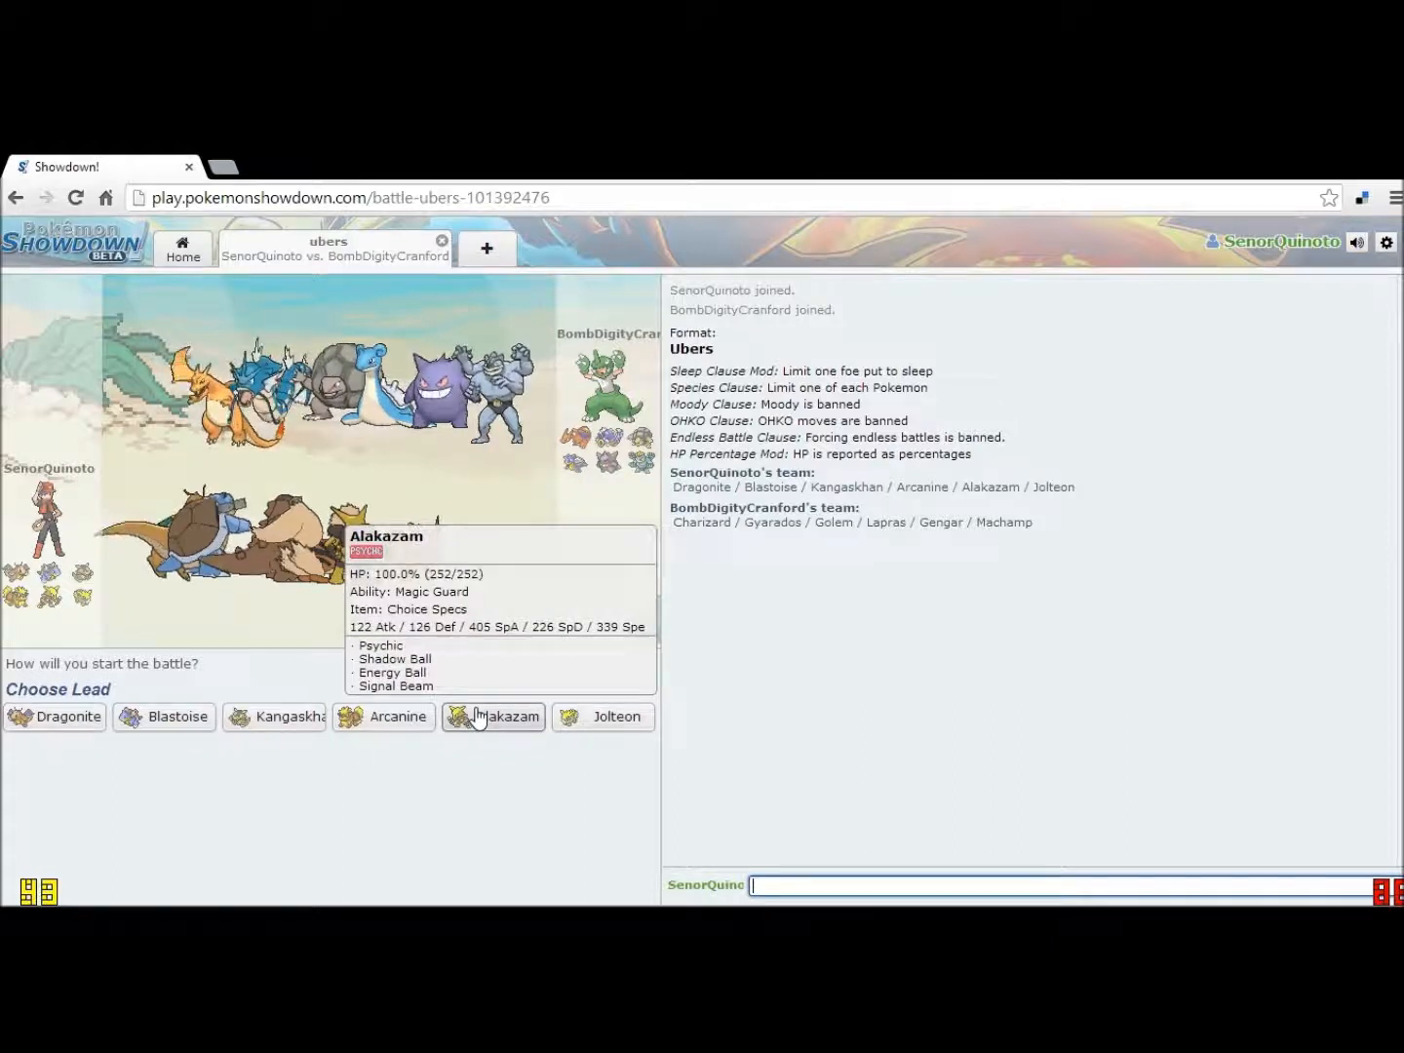
Step: Choose Alakazam as the lead Pokémon for the Ubers battle
click(505, 718)
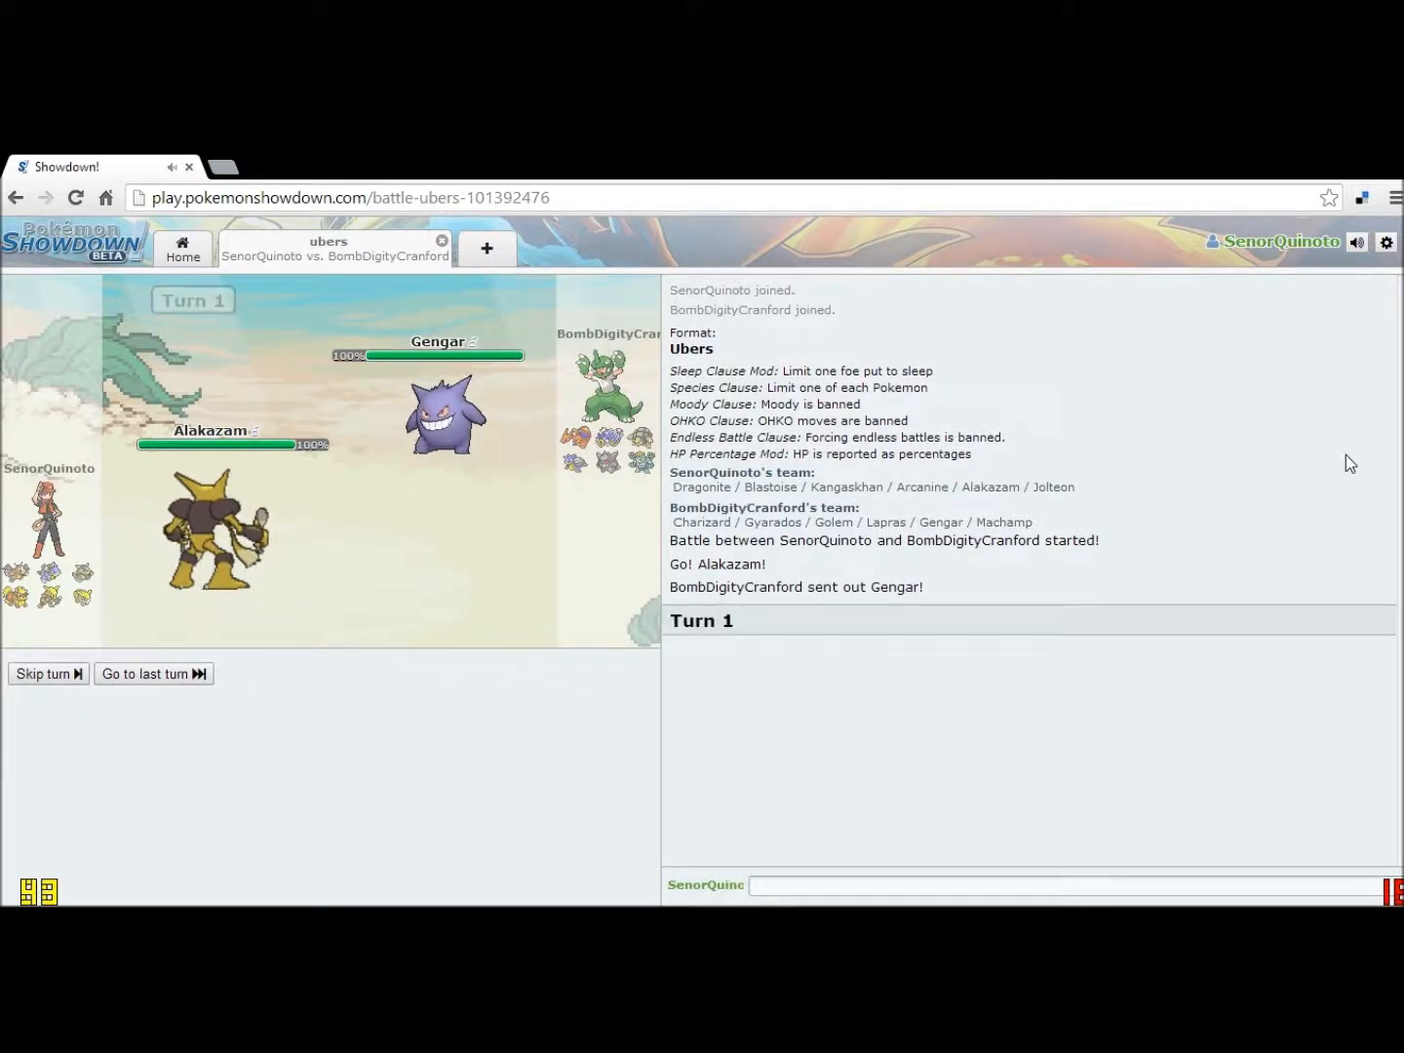
Step: Use Shadow Ball twice, knocking out Gengar and hitting Mega Charizard for 53%
click(1384, 242)
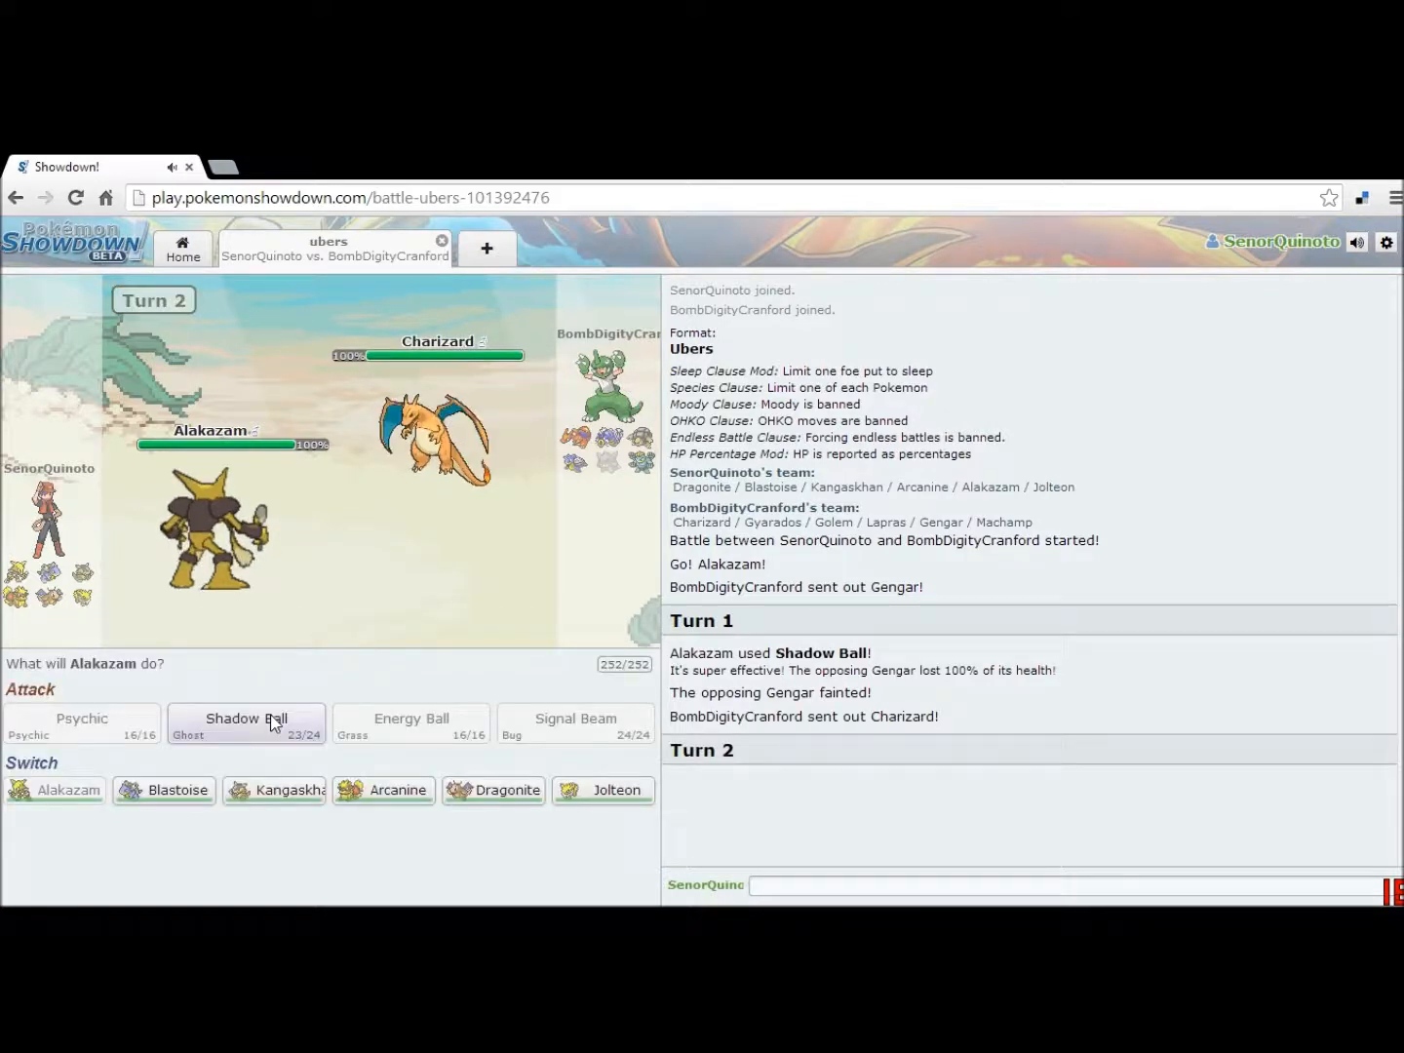
mouse_move(245, 723)
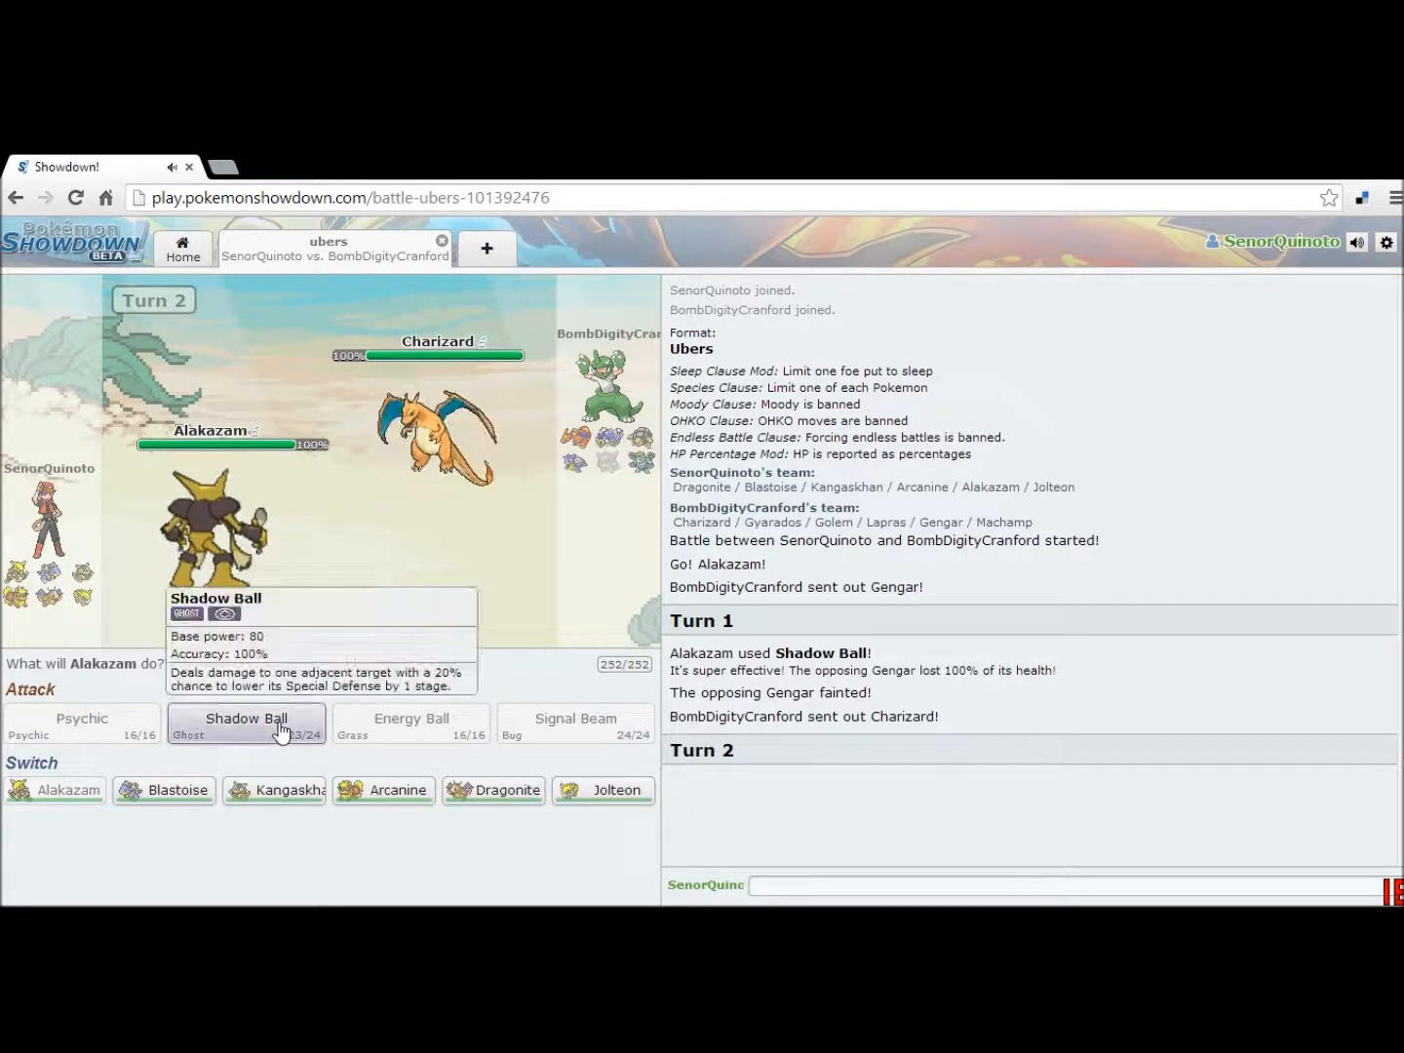
click(246, 722)
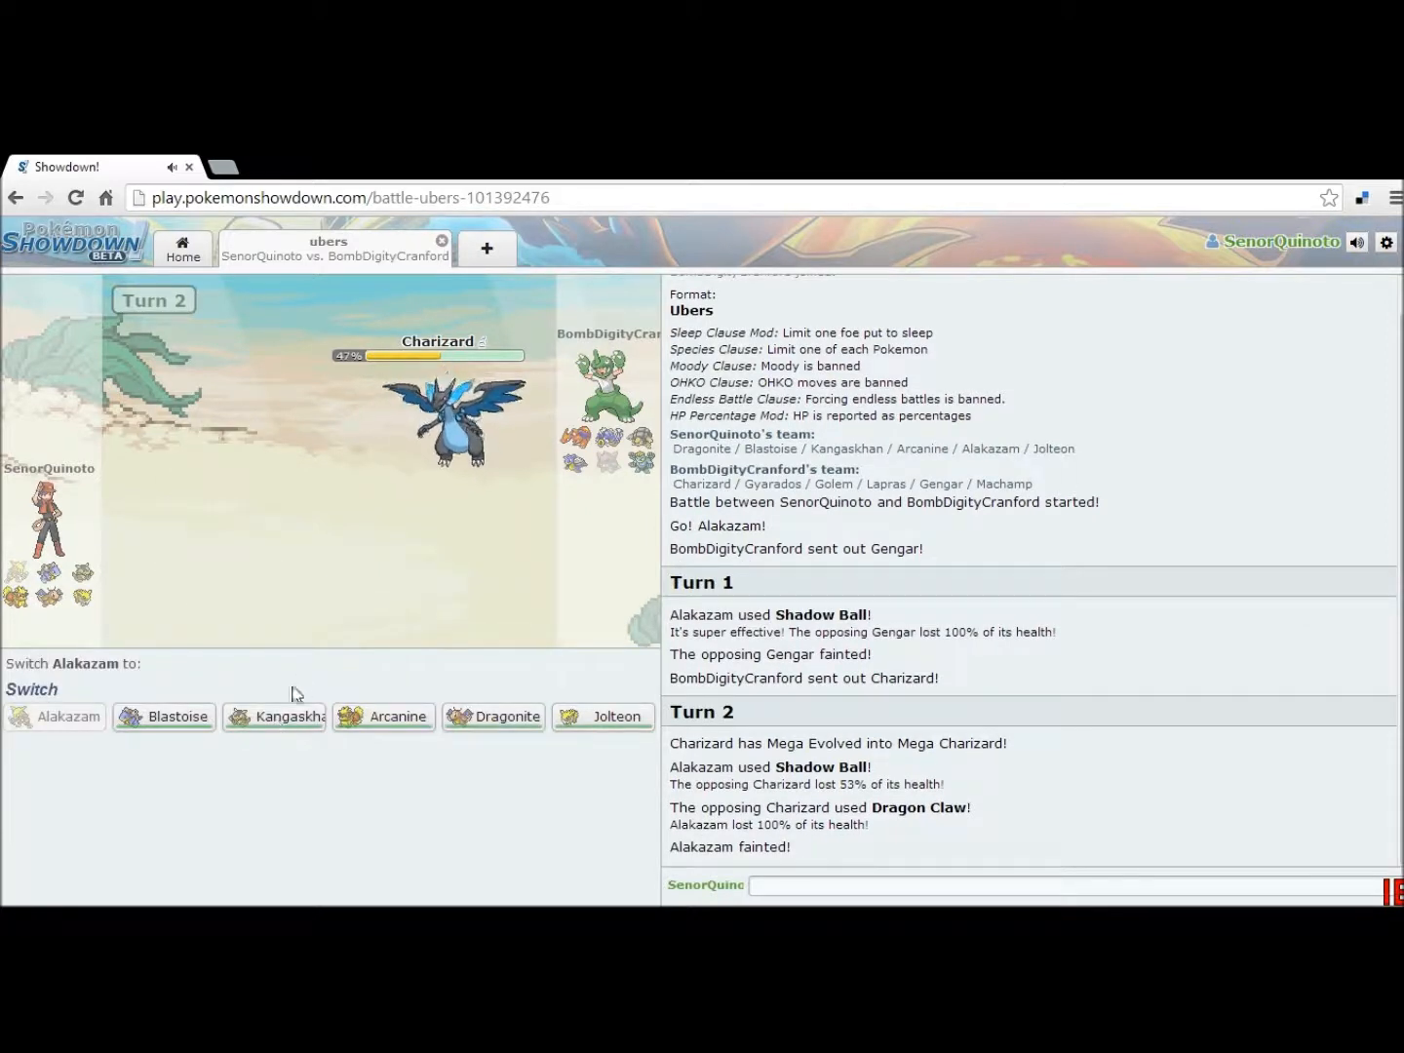
Step: Send in Kangaskhan, Mega Evolve it, and Earthquake until Machamp faints
click(273, 718)
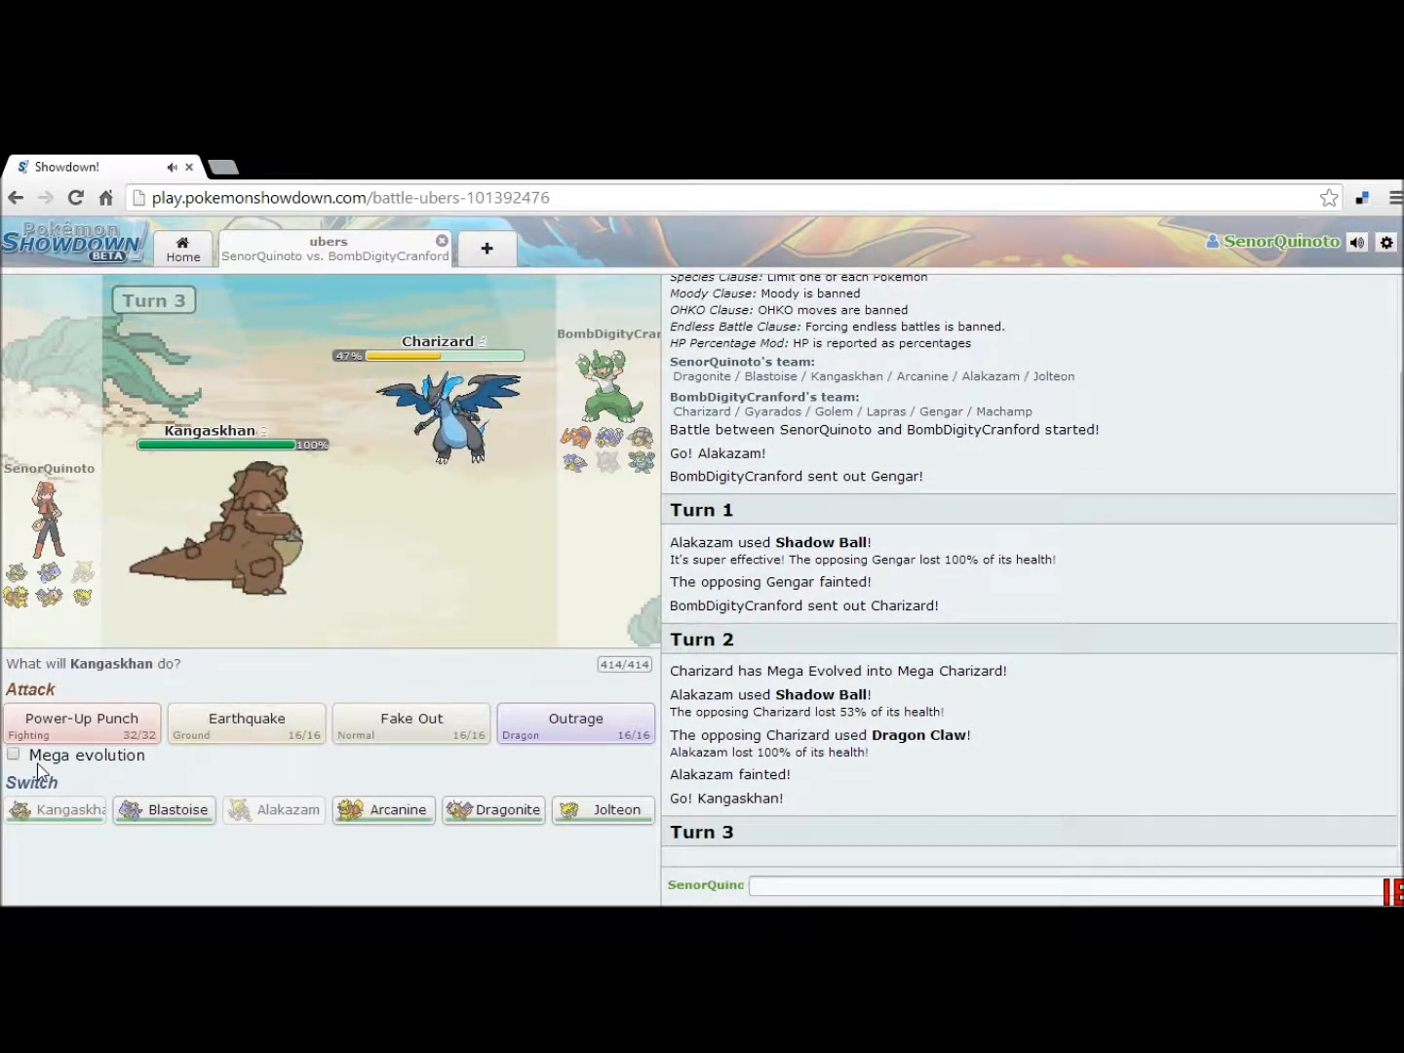
click(13, 753)
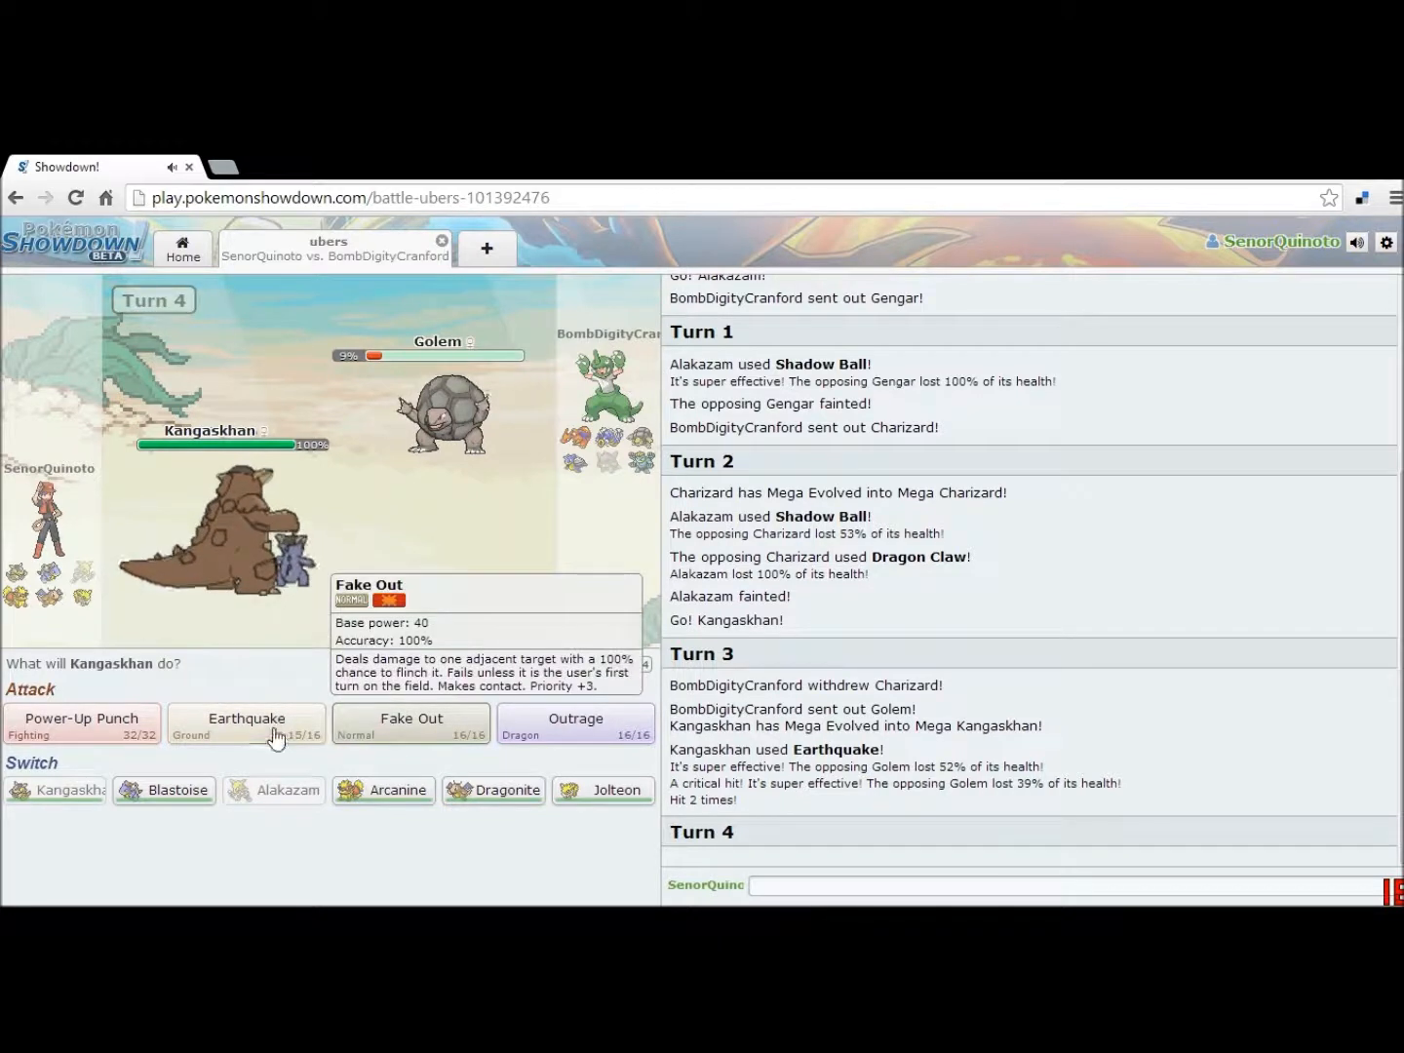
click(246, 725)
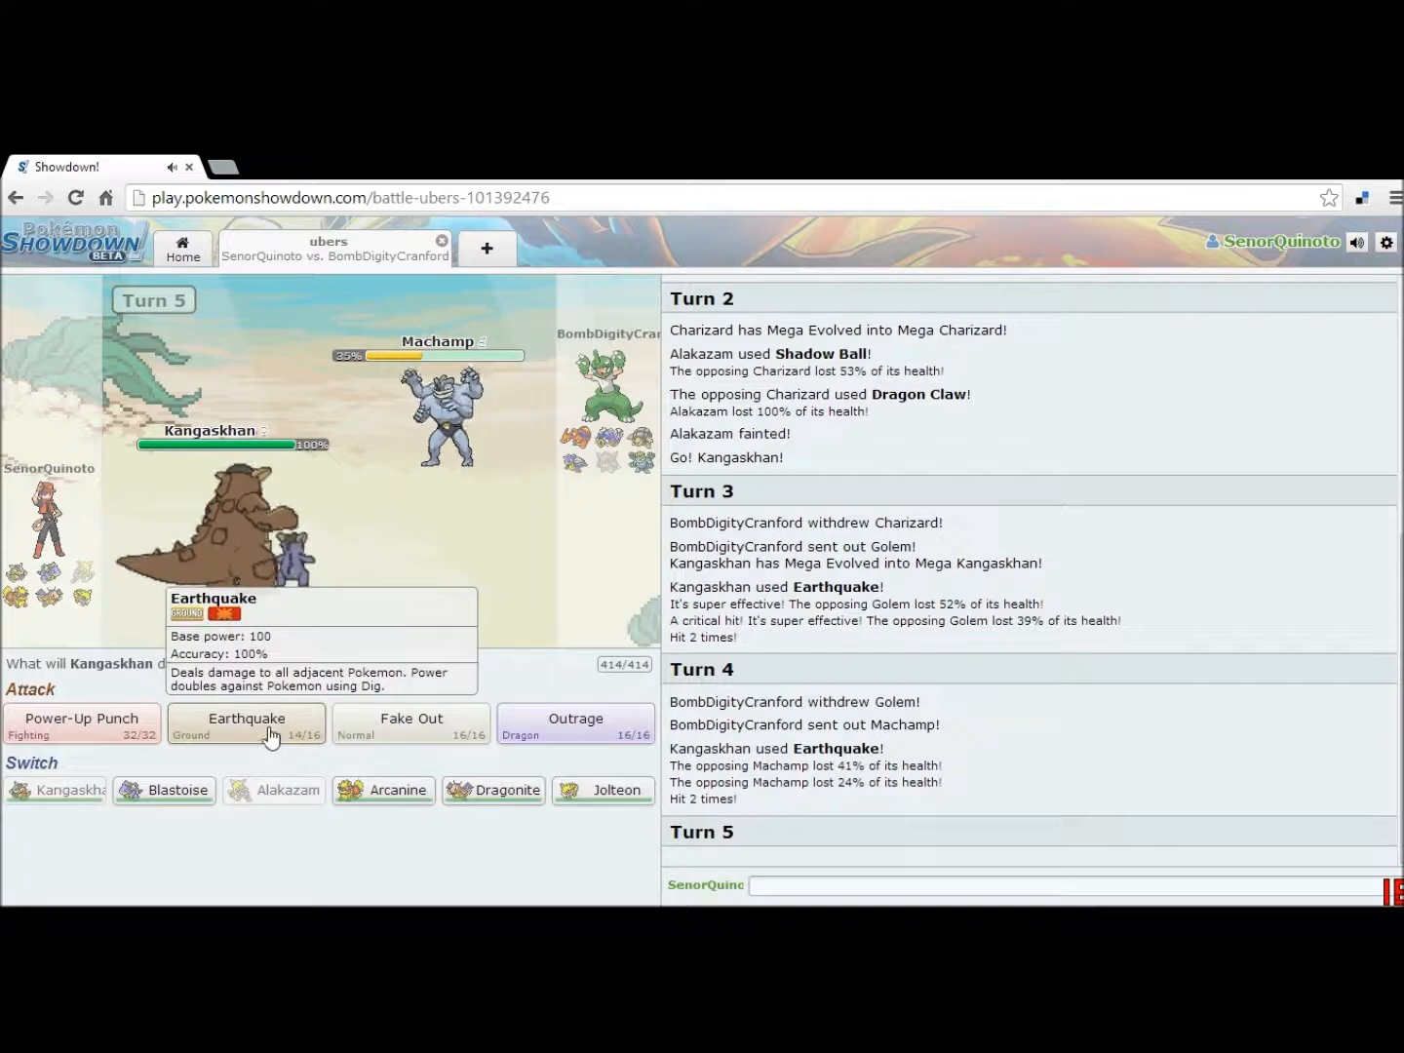
click(246, 724)
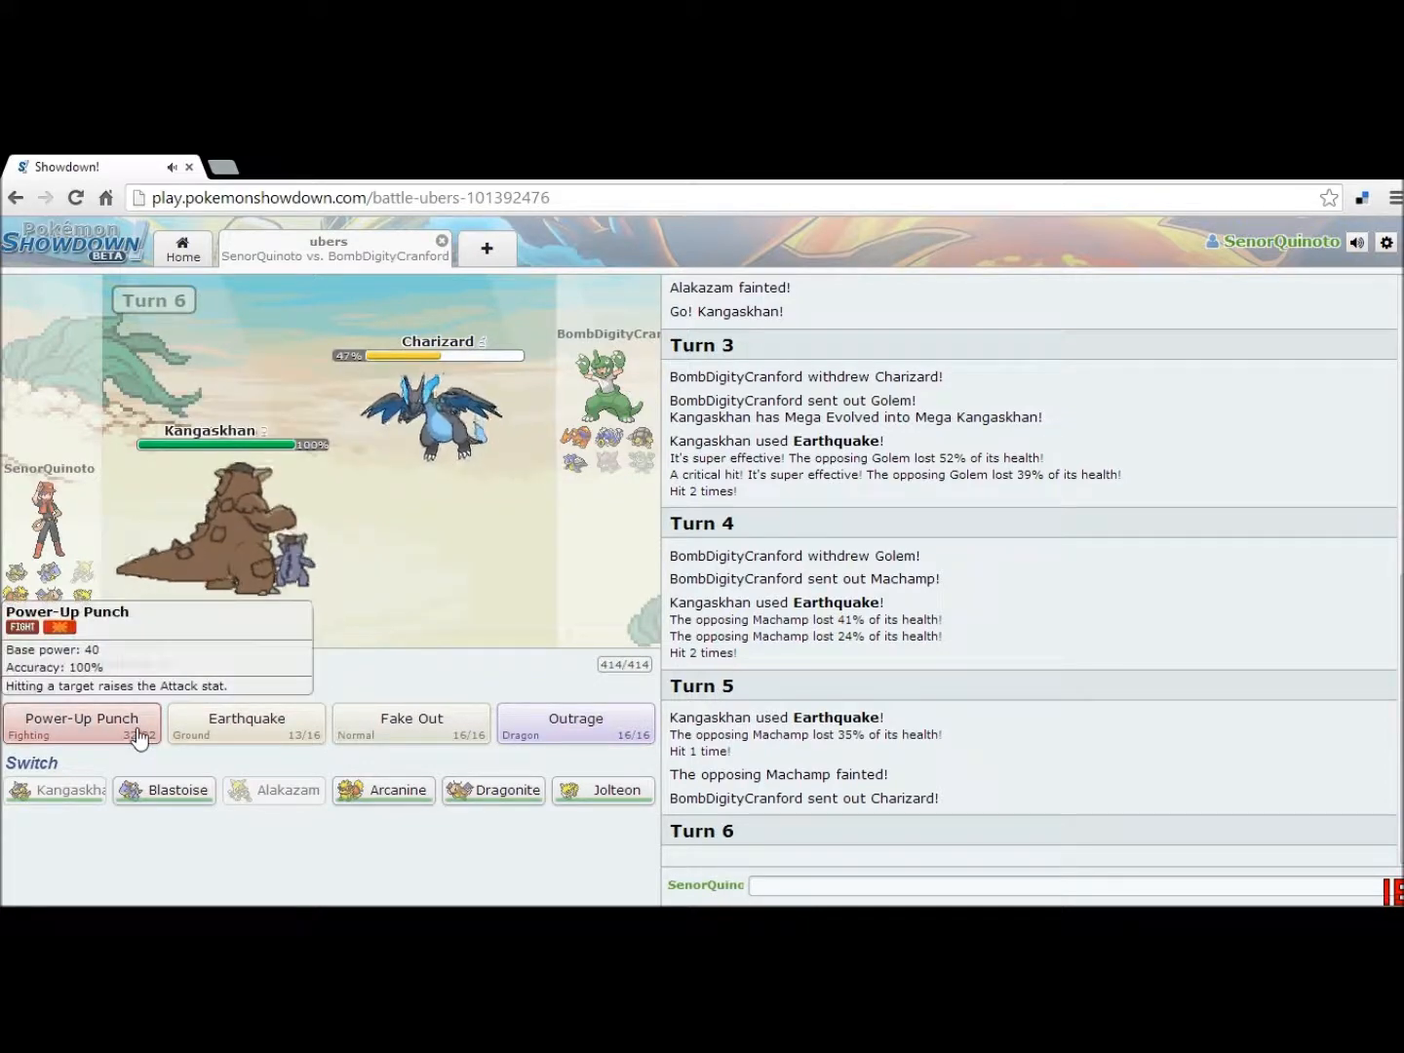
Step: Hit Charizard with Power-Up Punch, then bring in Jolteon after Kangaskhan faints
click(82, 723)
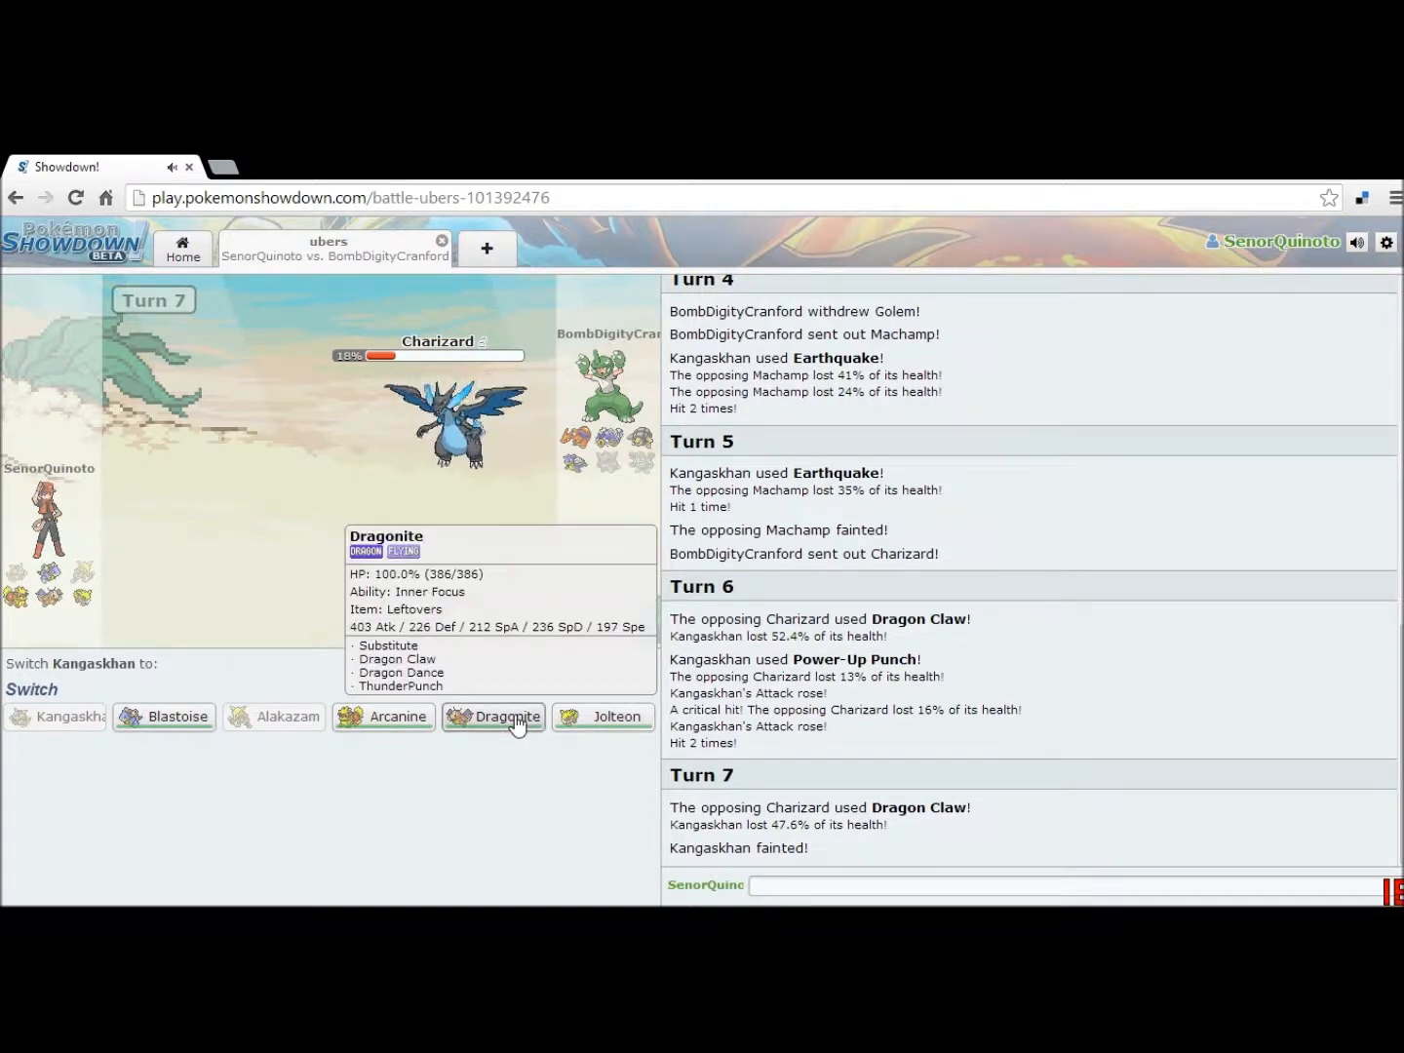
mouse_move(164, 717)
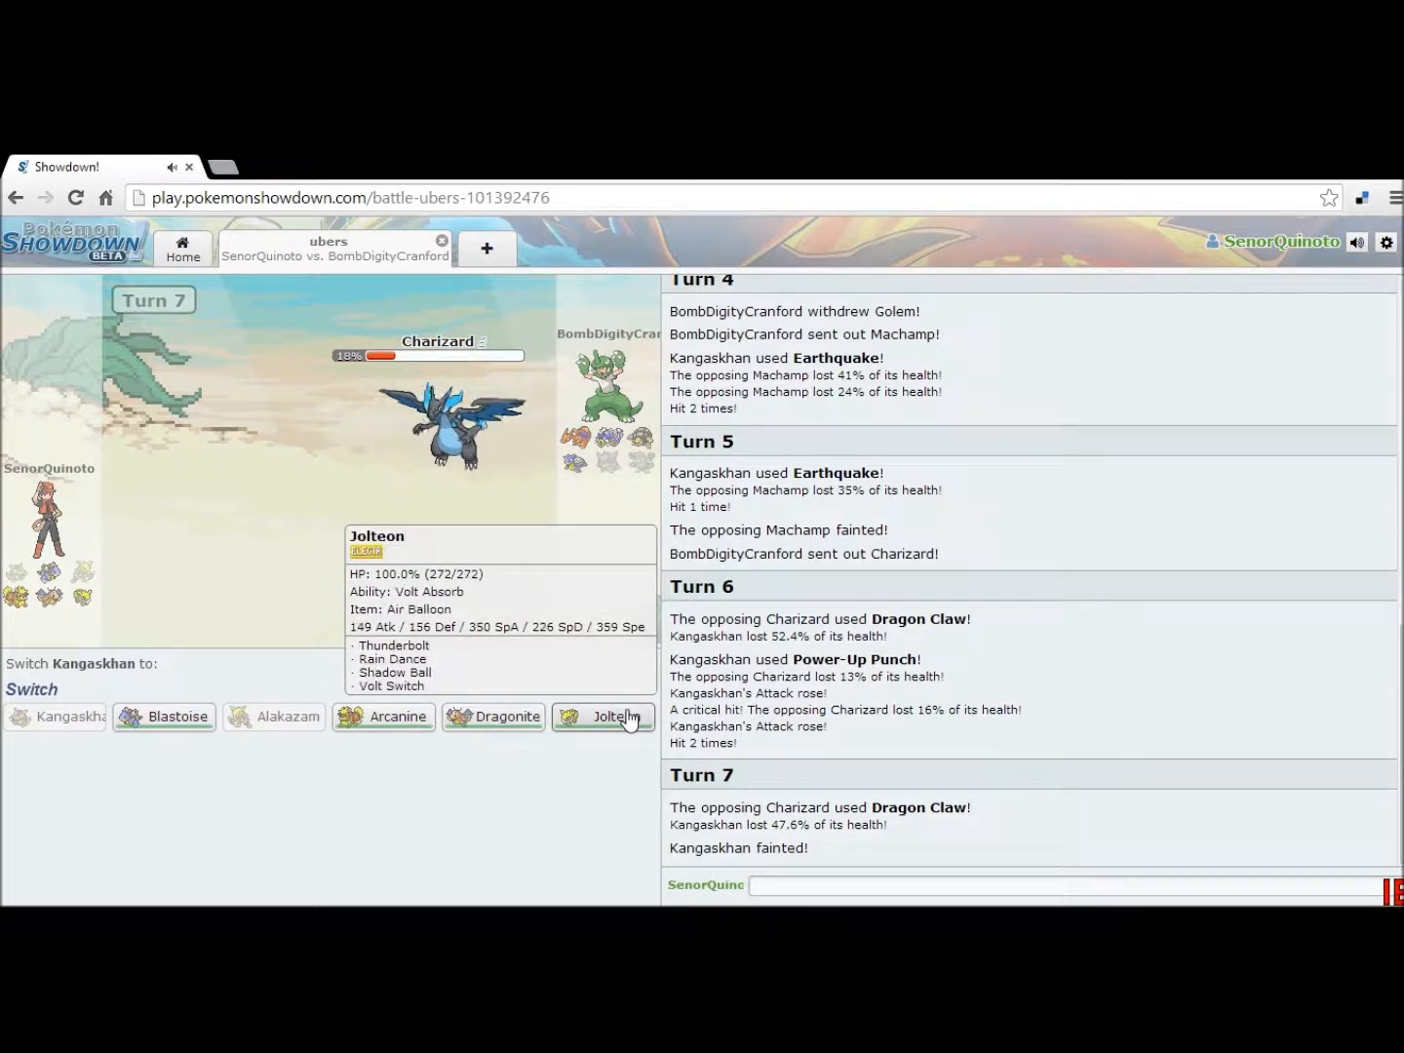
click(601, 717)
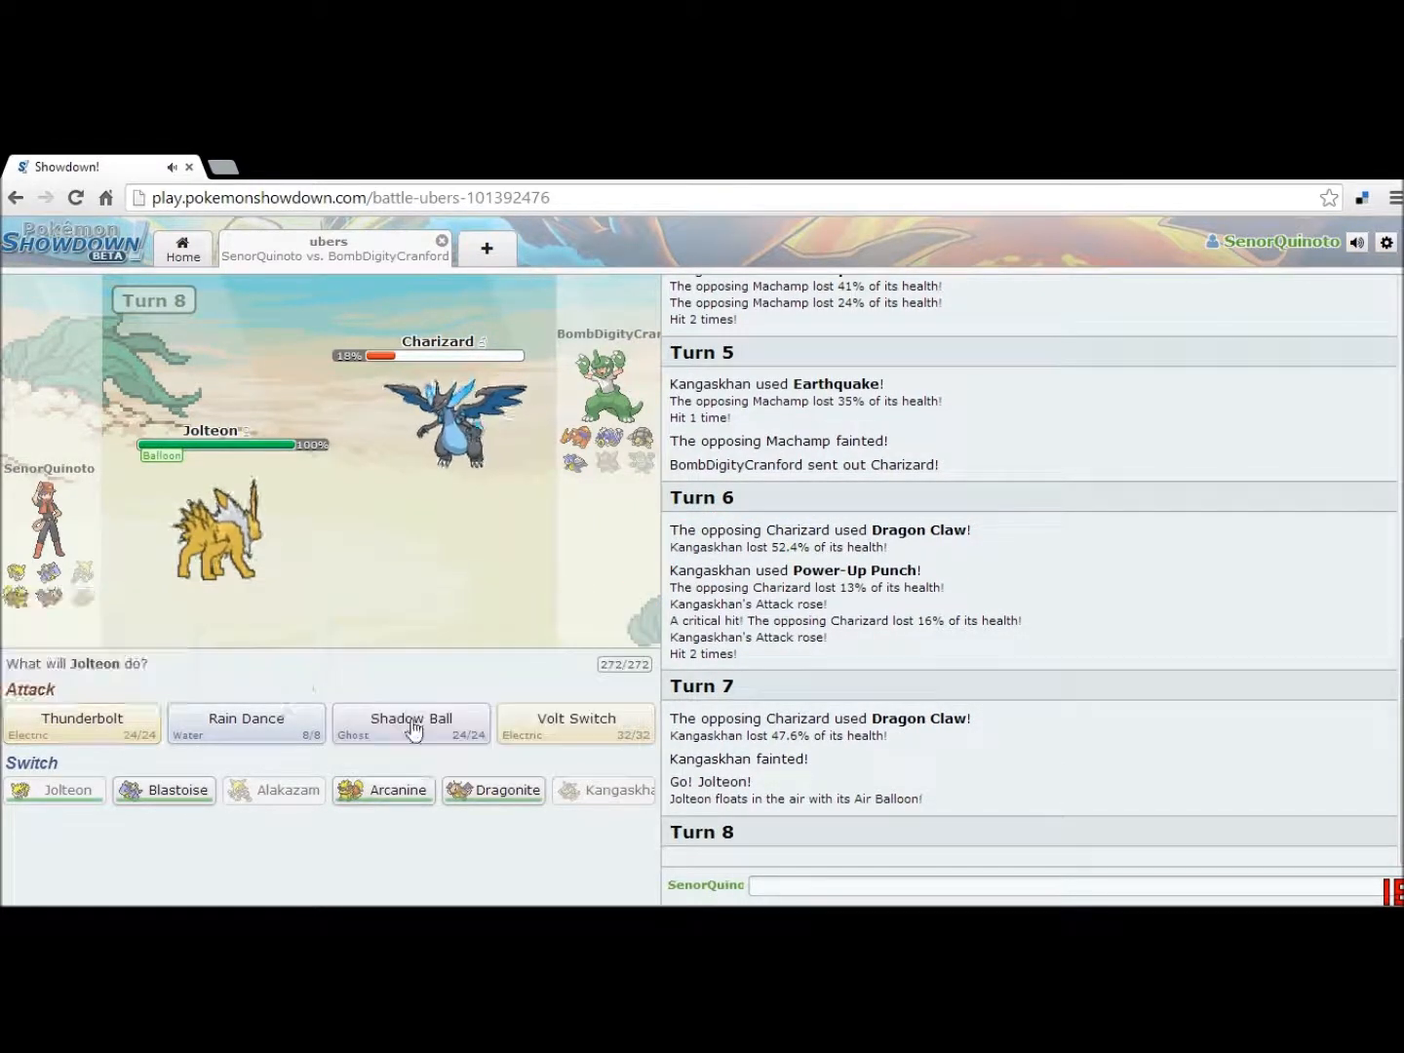
Step: Finish Charizard with Shadow Ball, then Thunderbolt and Volt Switch to knock out Gyarados
click(409, 725)
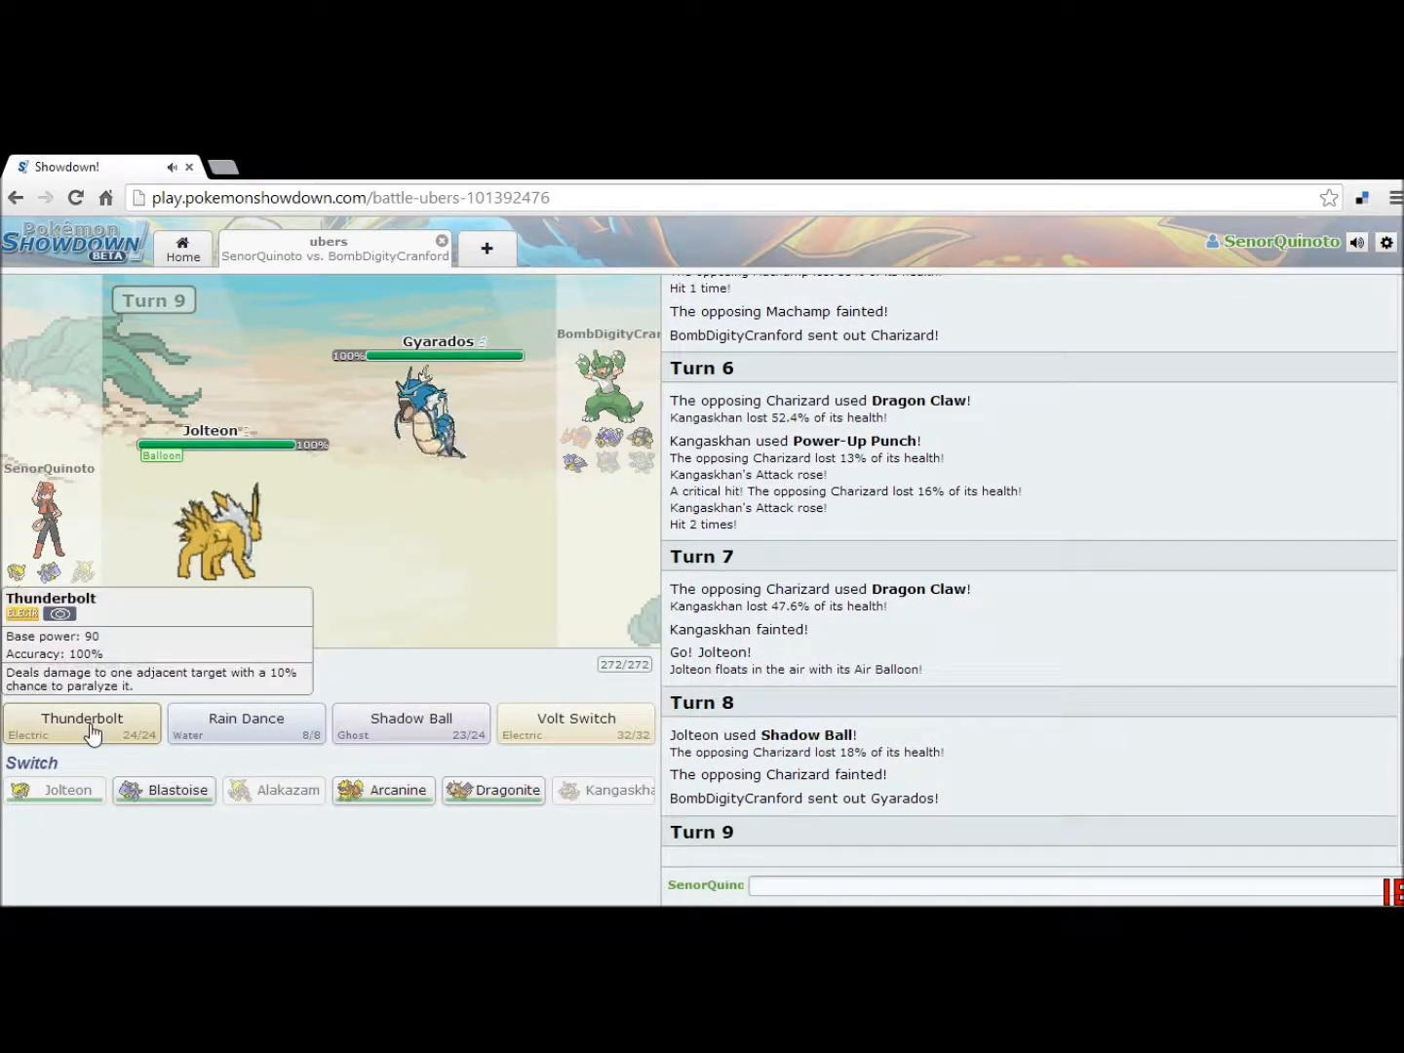
click(82, 726)
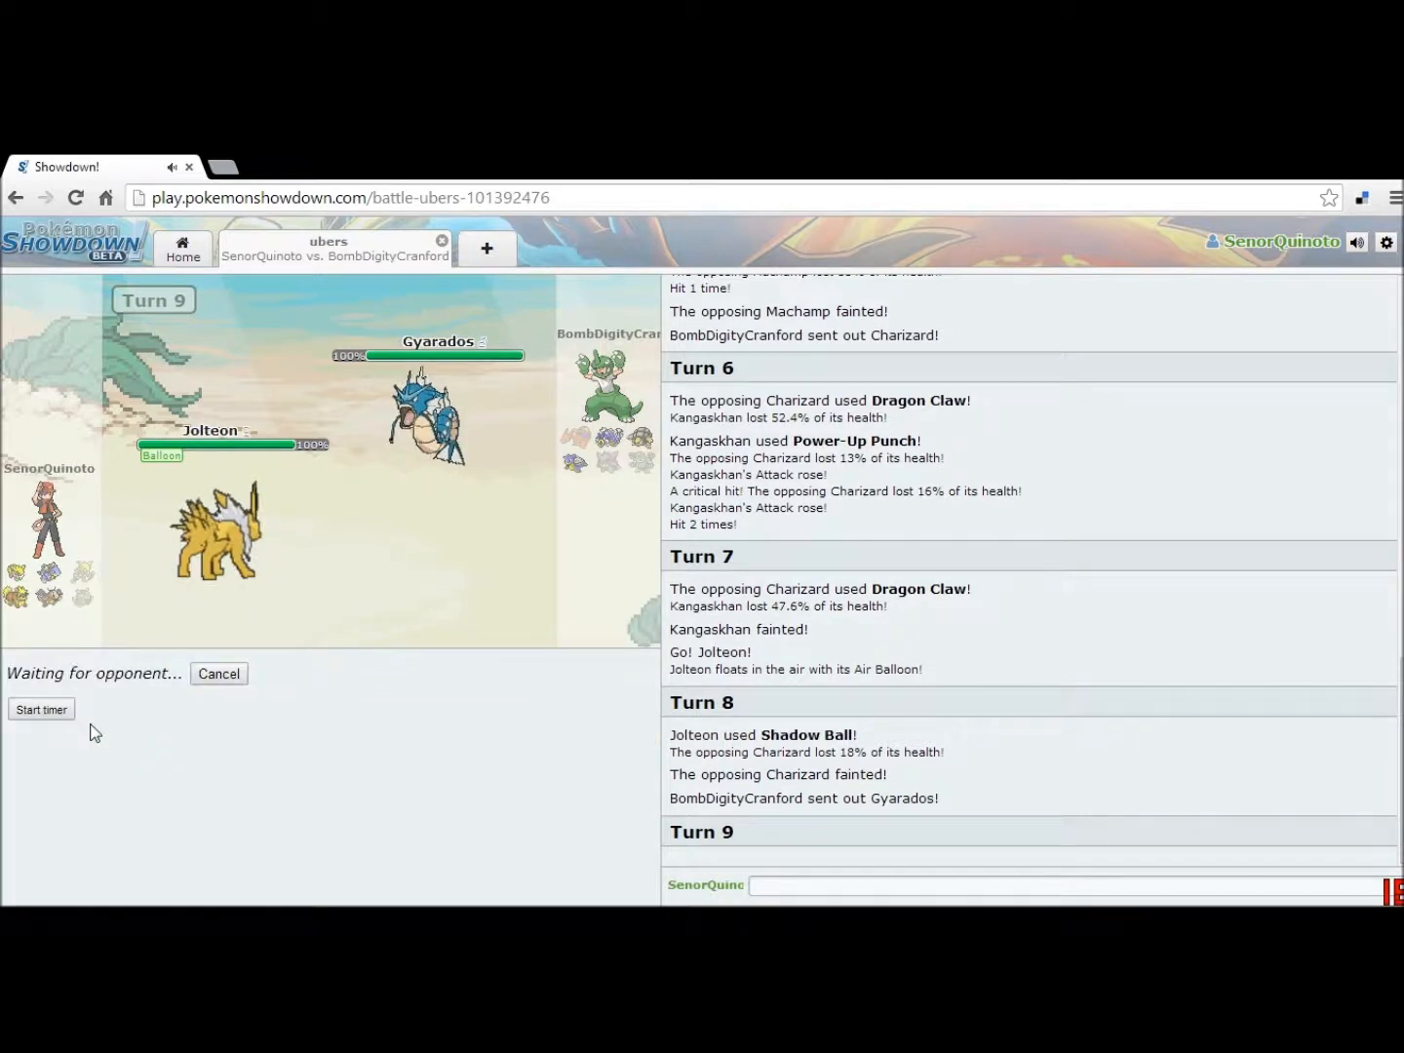
mouse_move(320, 804)
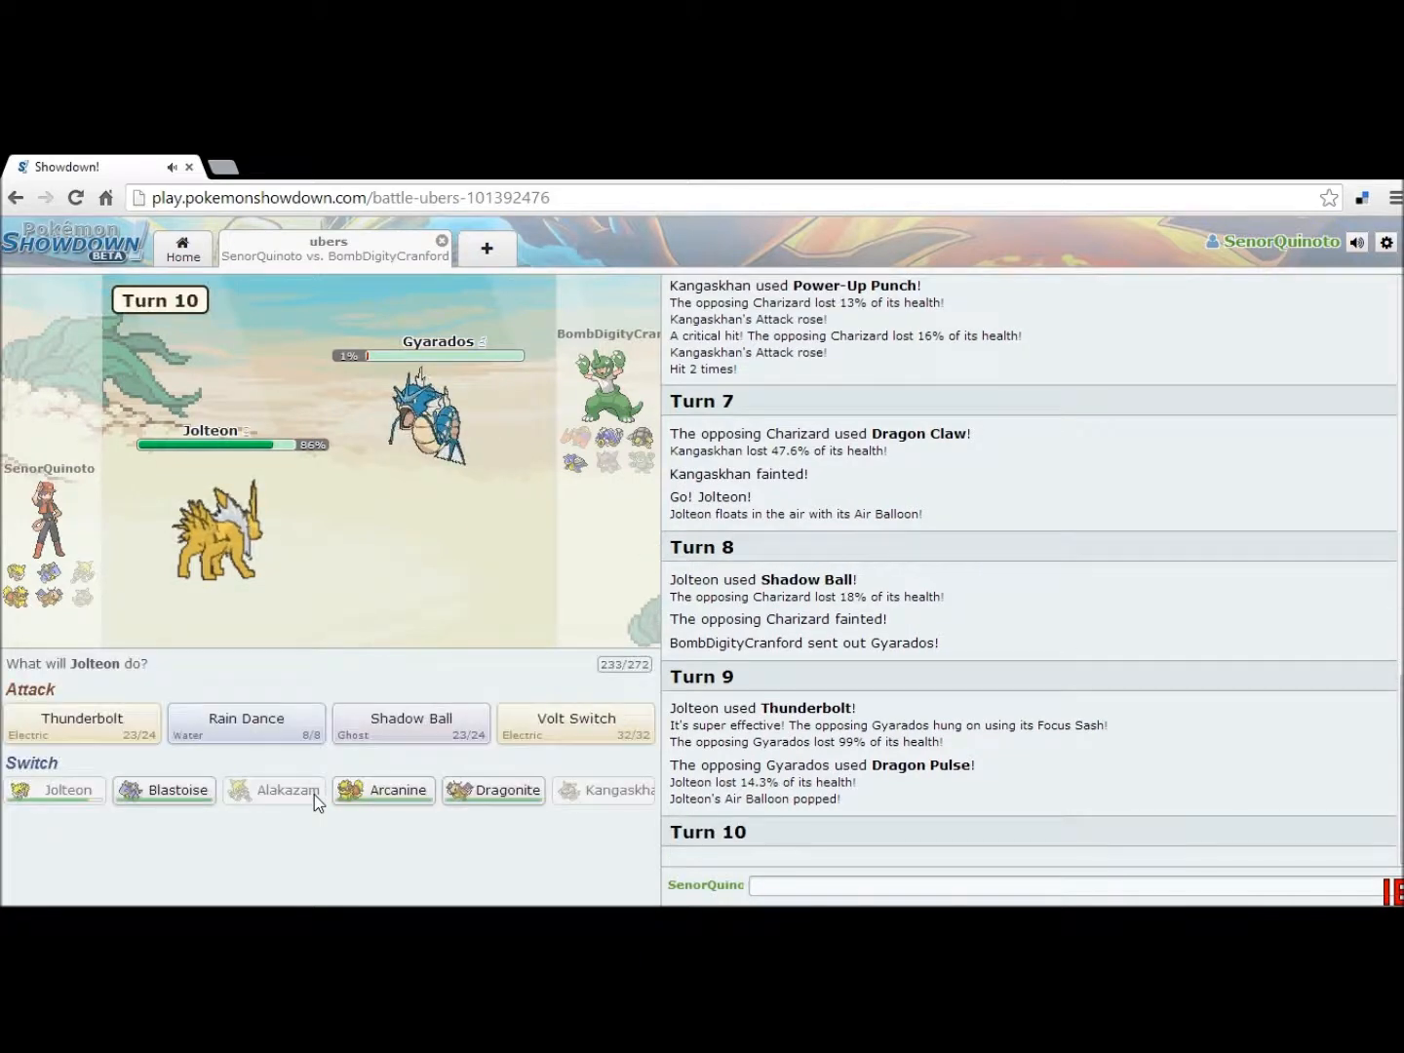
mouse_move(82, 721)
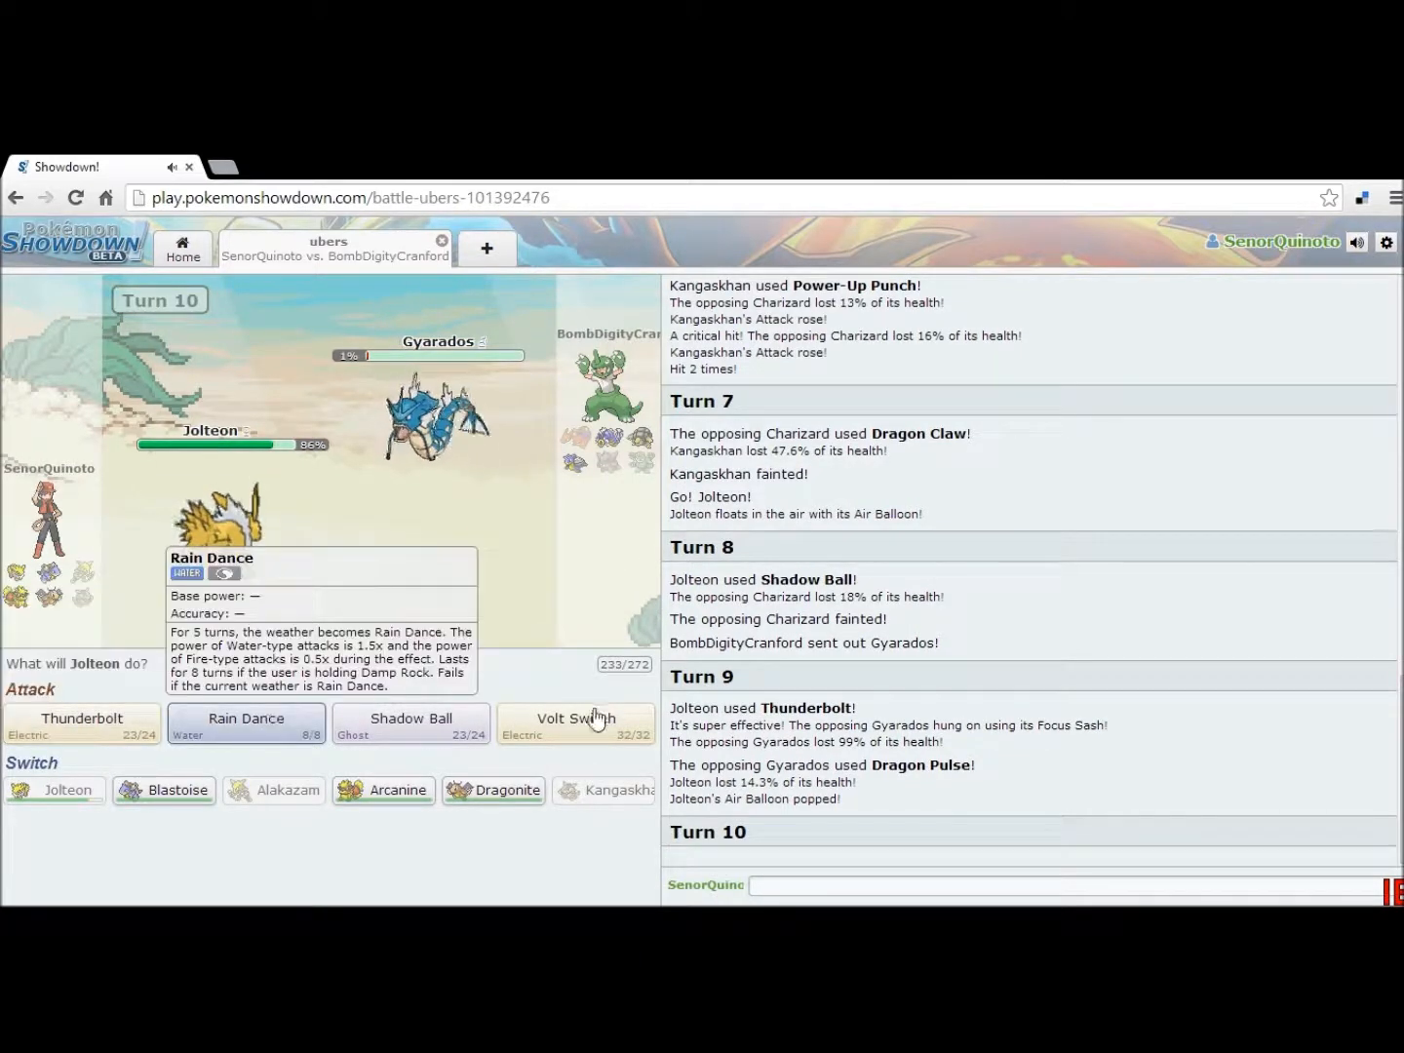
click(576, 723)
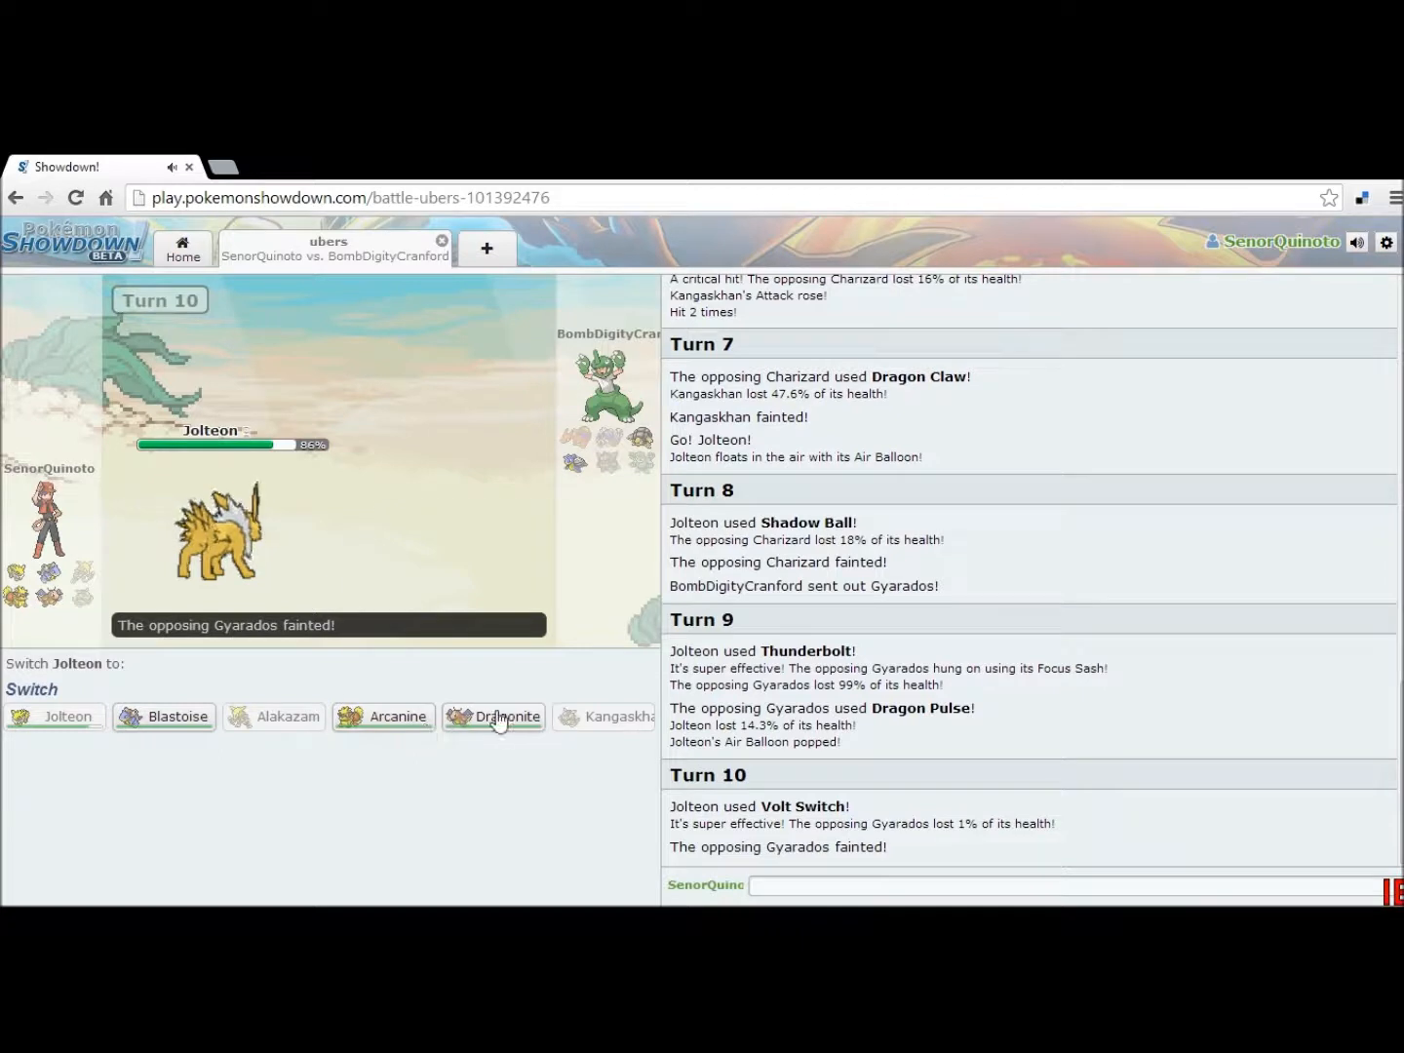
Step: Bring in Dragonite, set up a Substitute, and use Dragon Dance against Golem
click(507, 718)
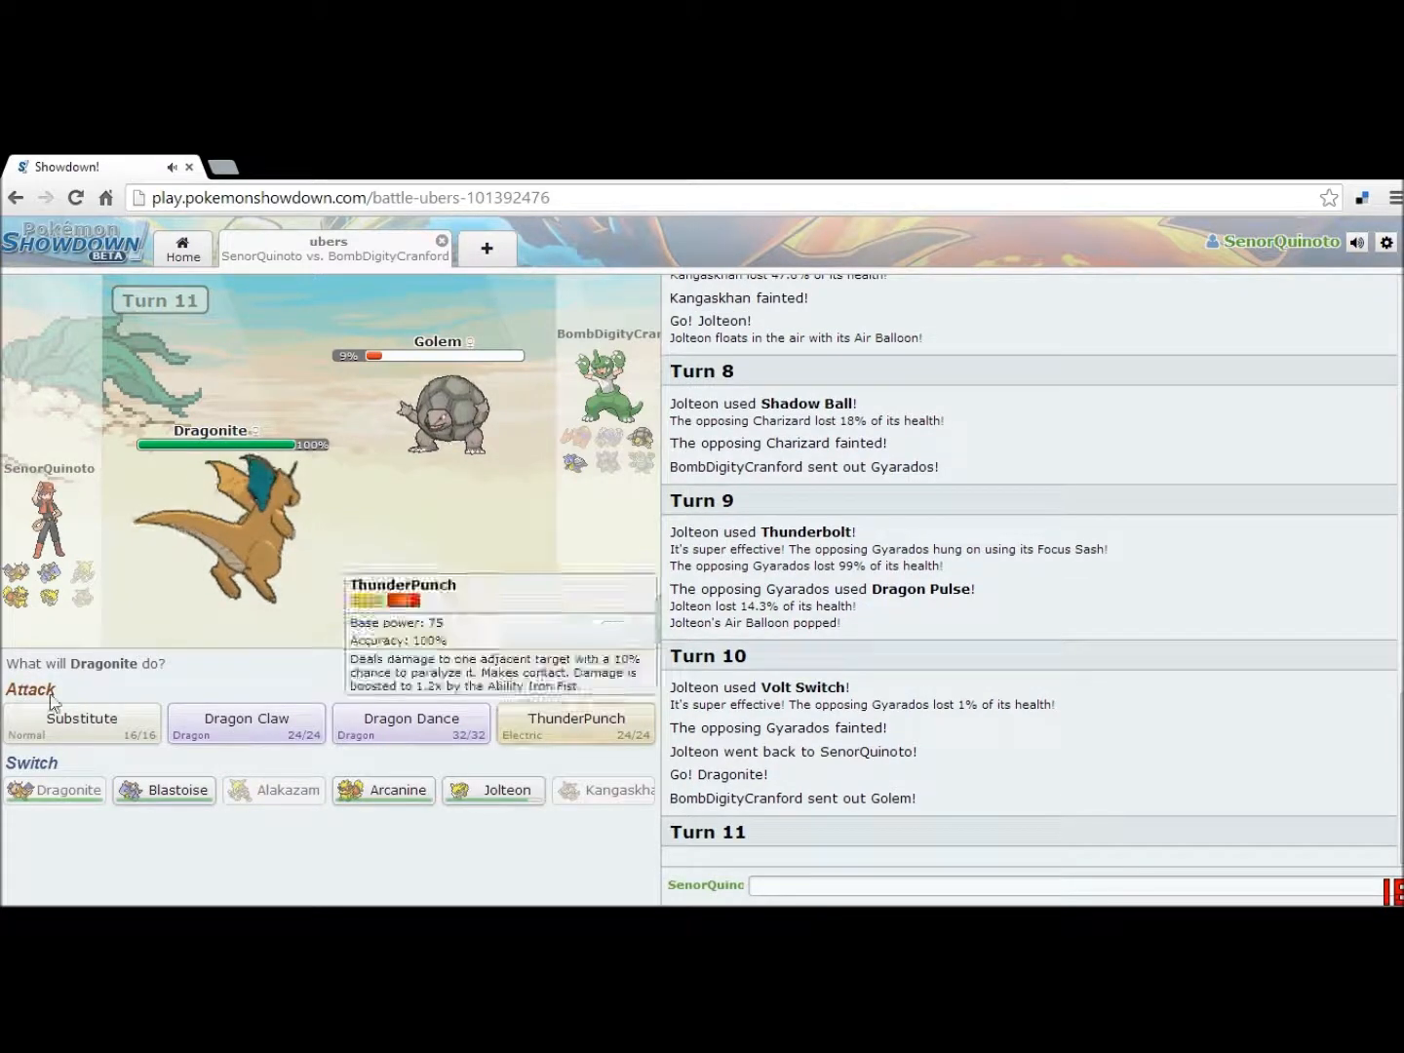
click(82, 721)
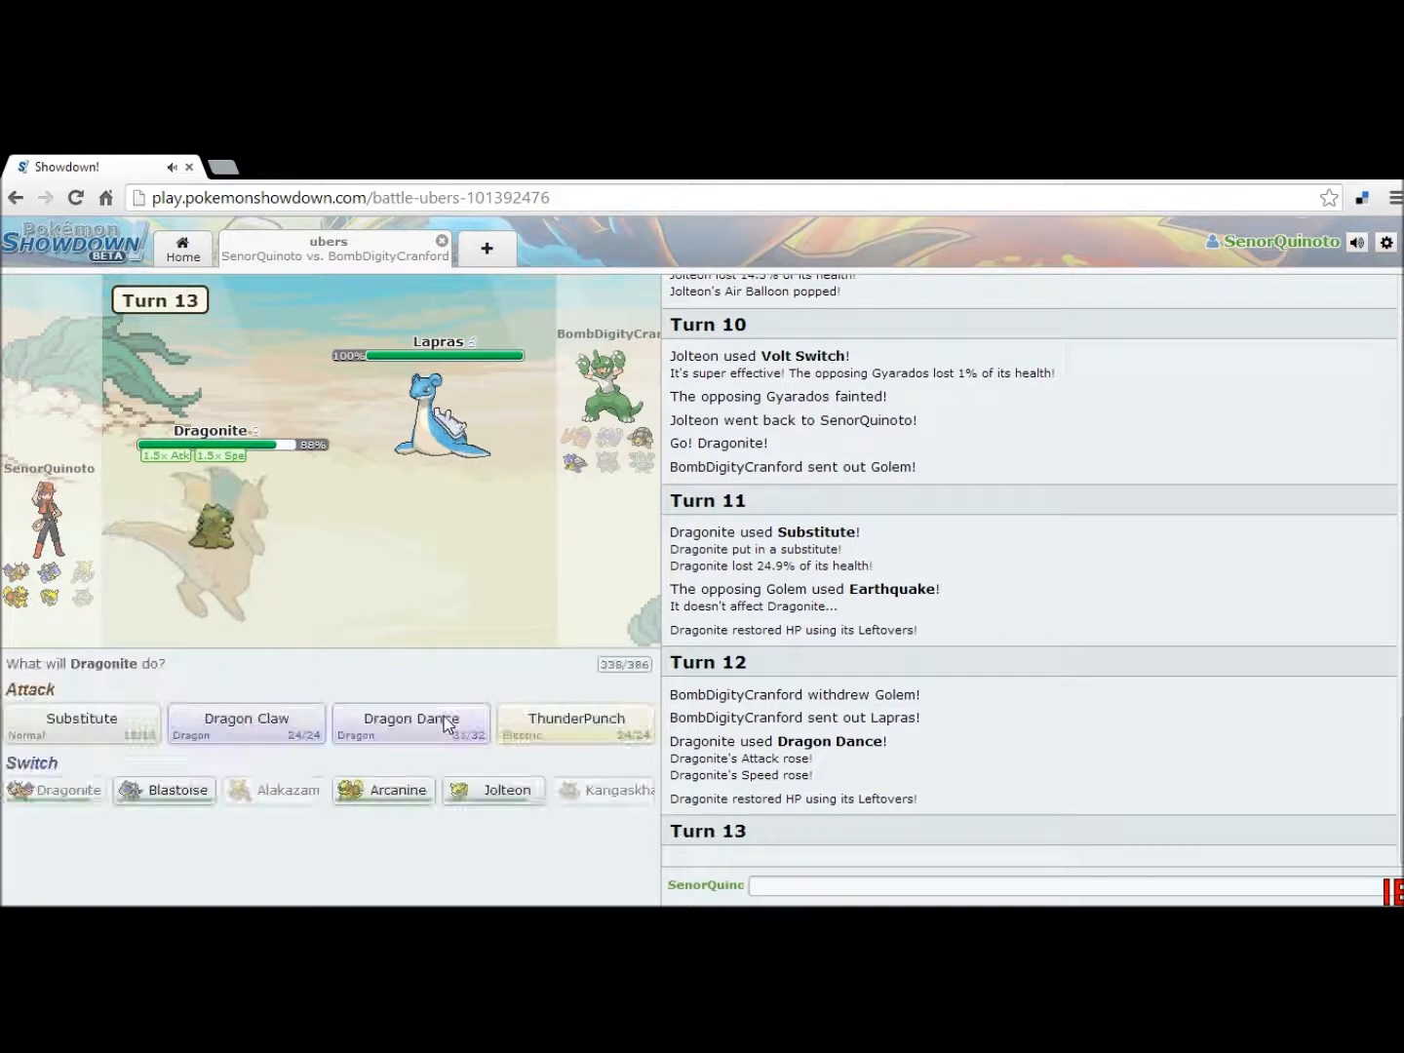
click(410, 722)
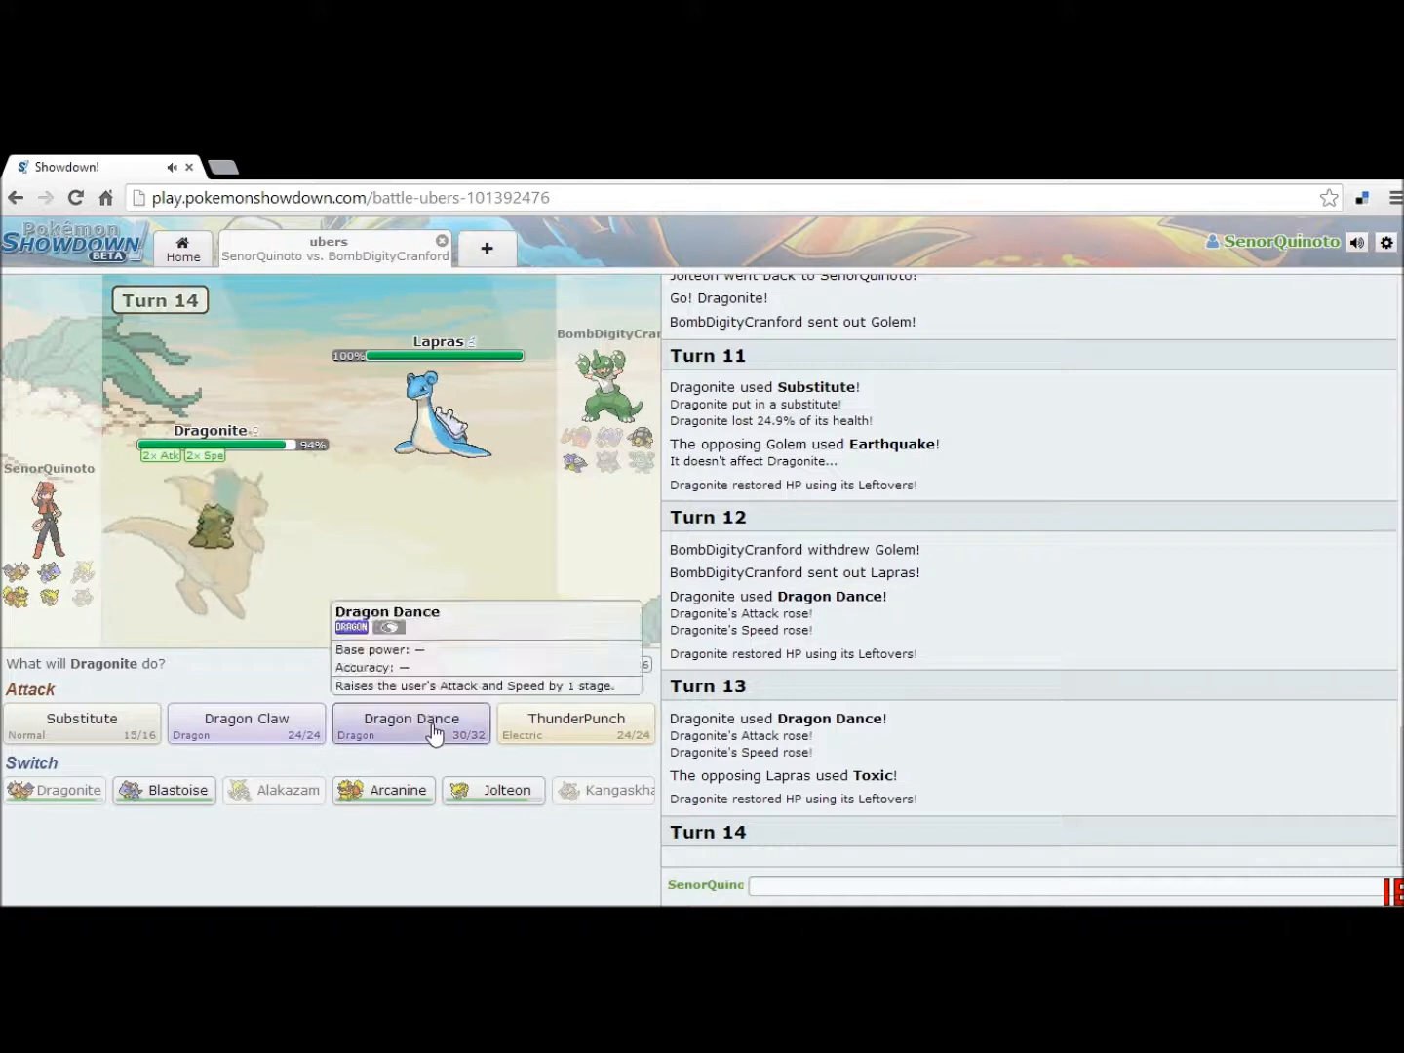
Step: Use Dragon Dance again against Lapras, raising Dragonite to +5 Attack and Speed
click(410, 723)
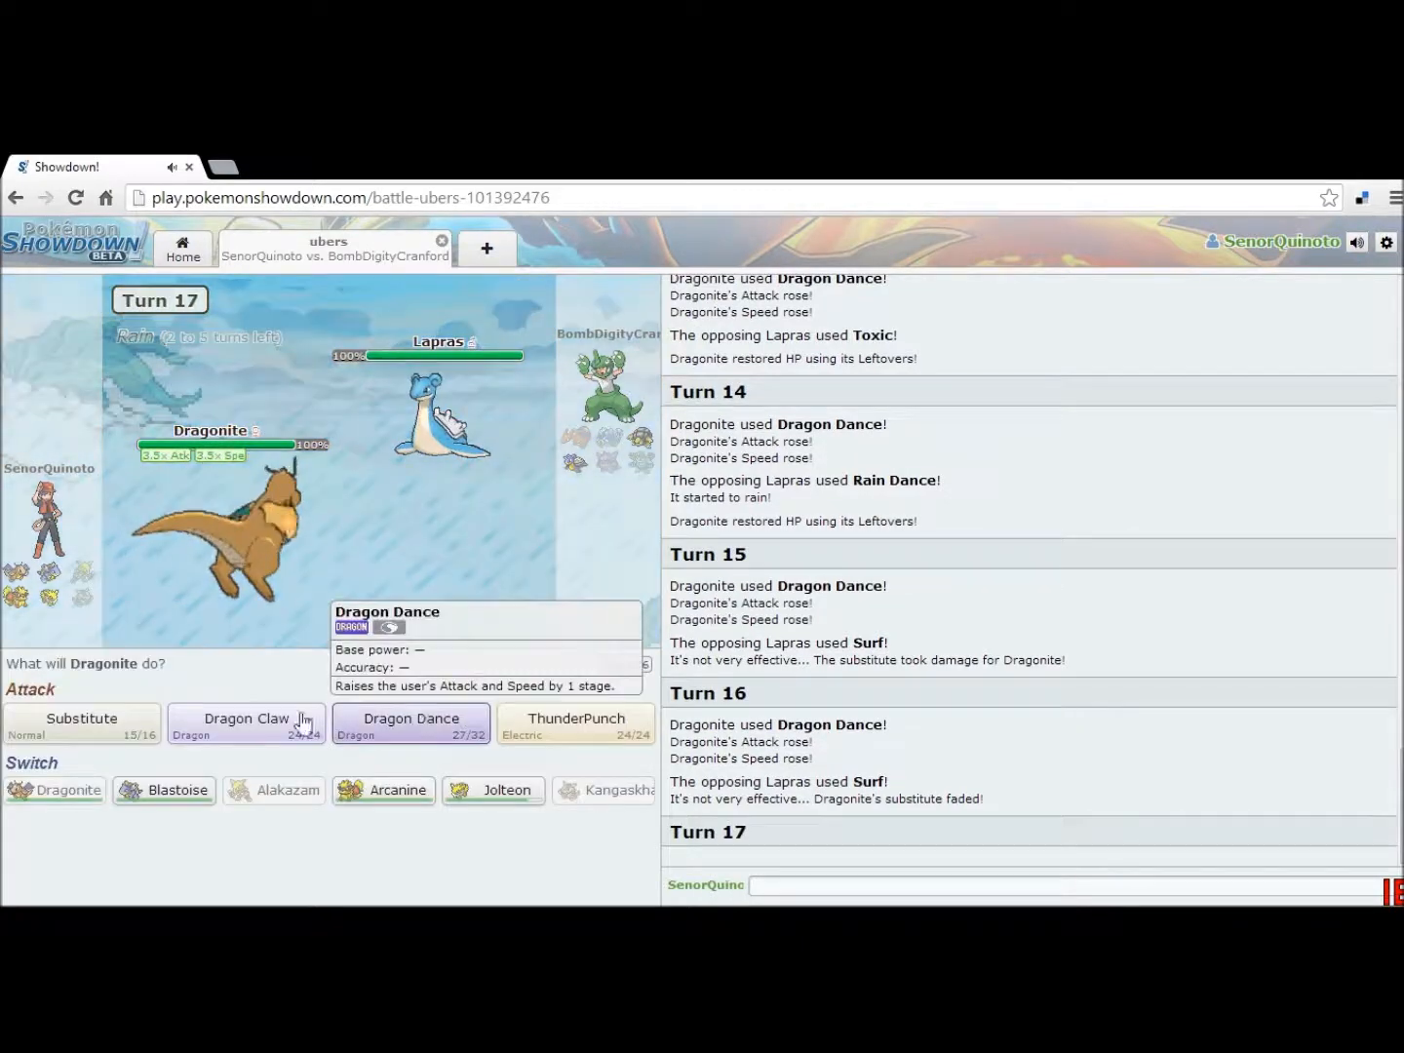
mouse_move(575, 725)
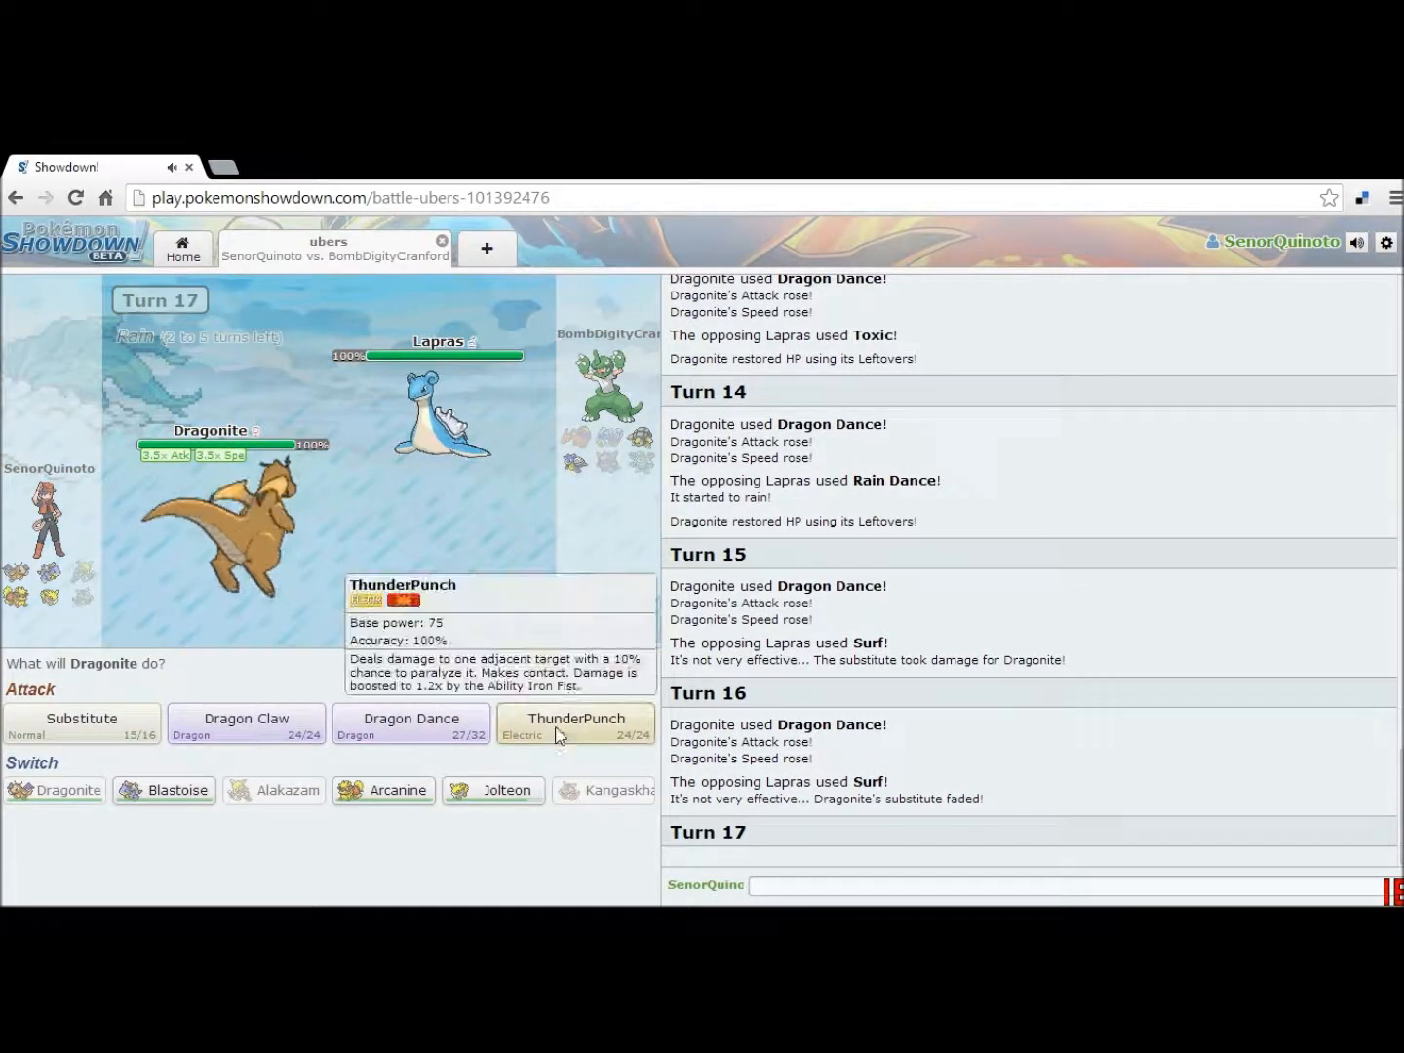
Step: ThunderPunch Lapras twice to knock it out, then Dragon Dance against the incoming Golem
click(575, 723)
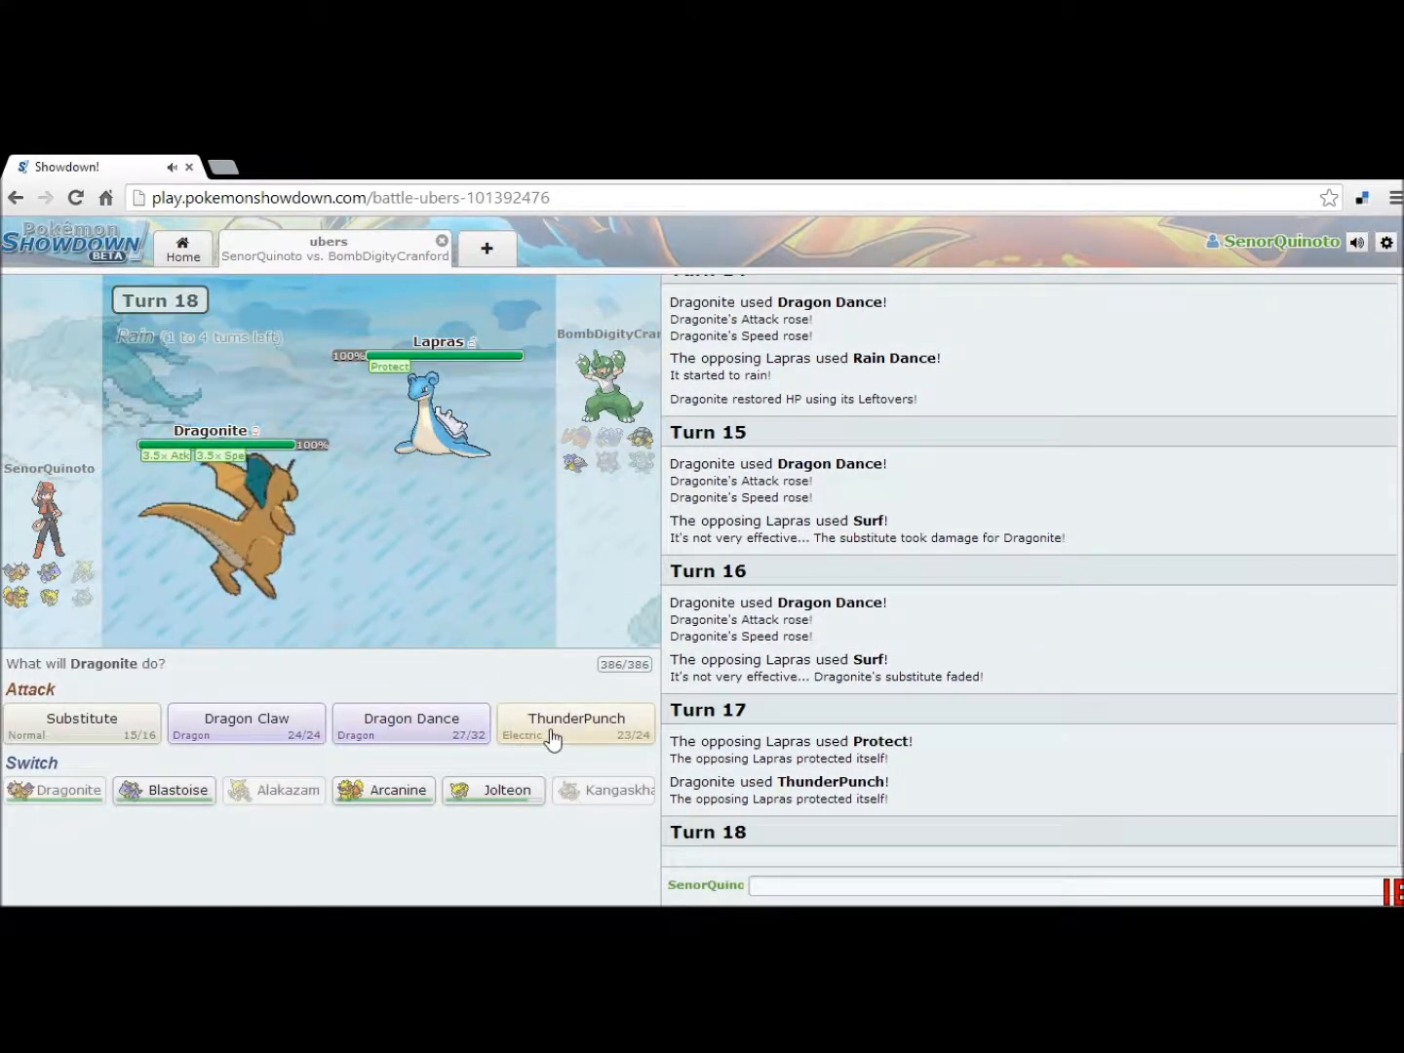
click(577, 724)
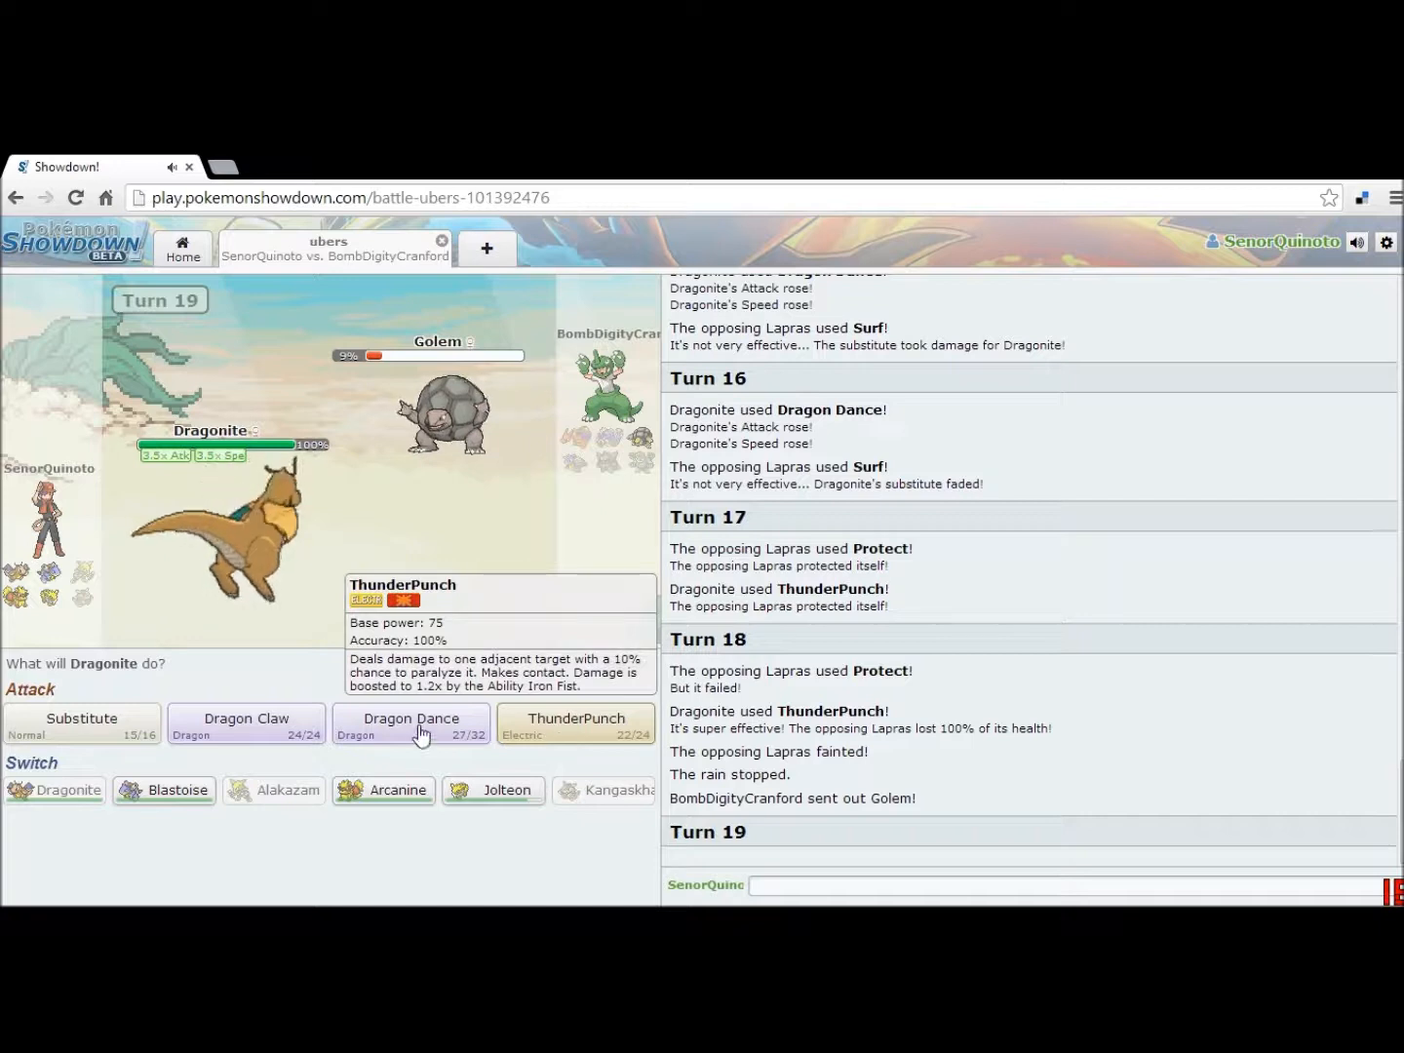
click(575, 724)
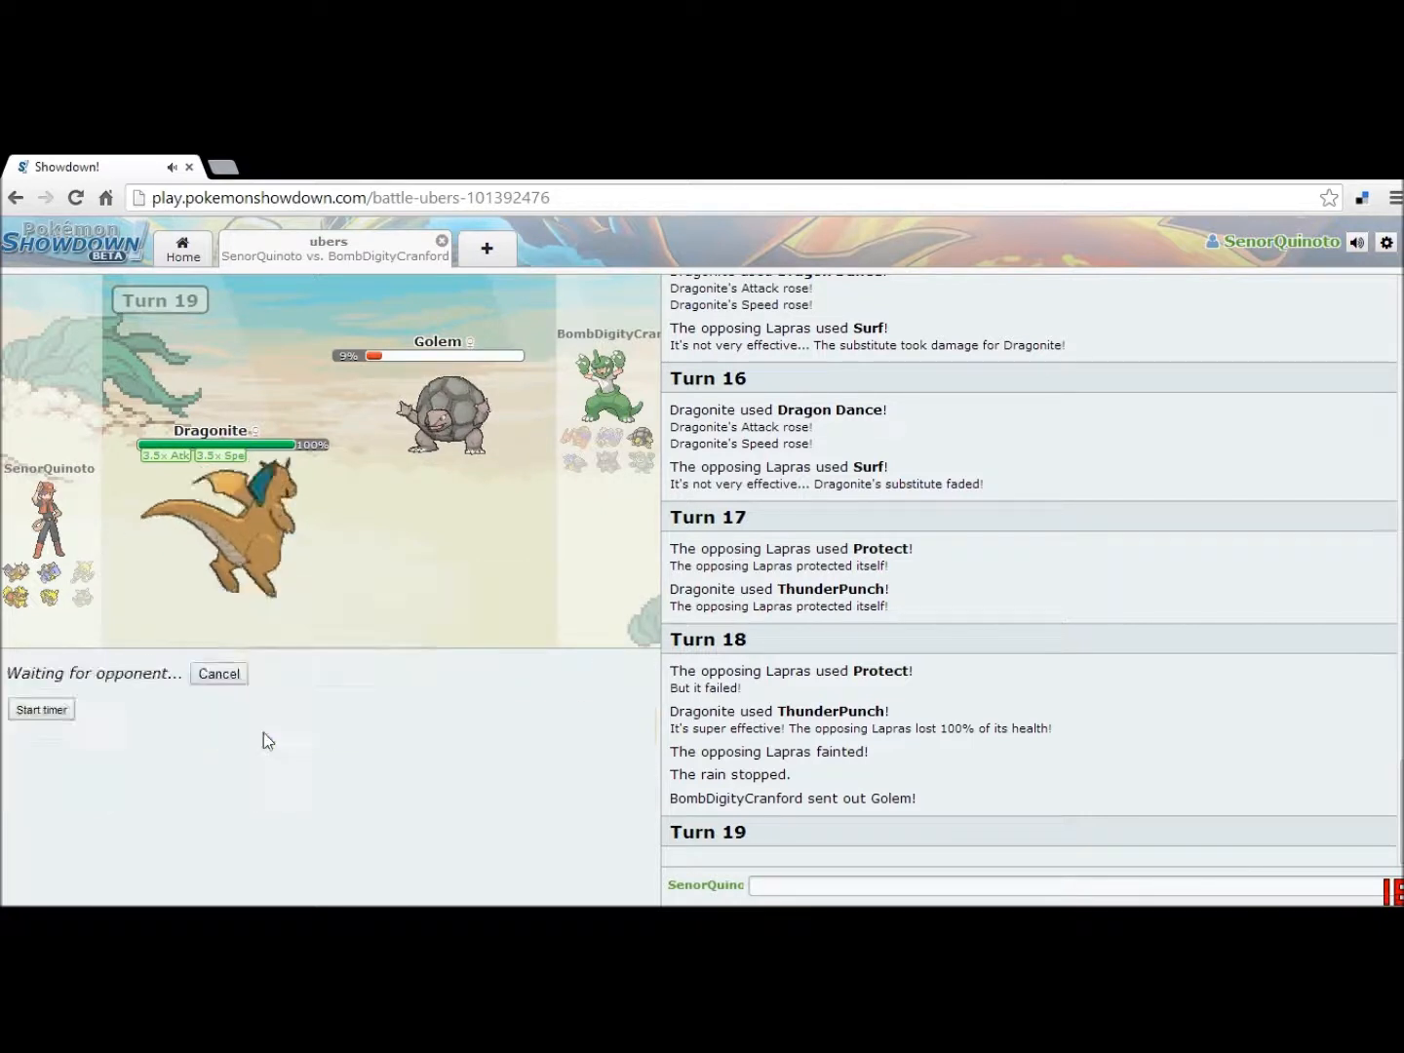